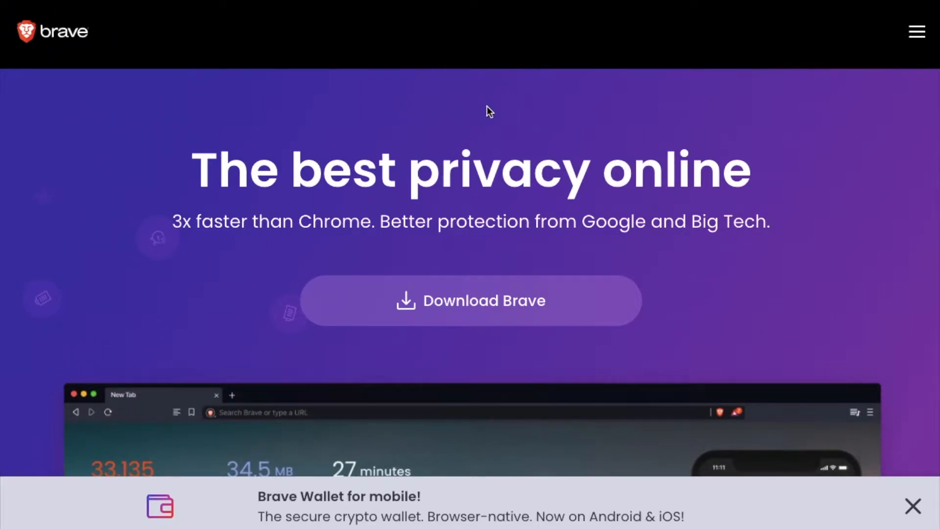
mouse_move(386, 100)
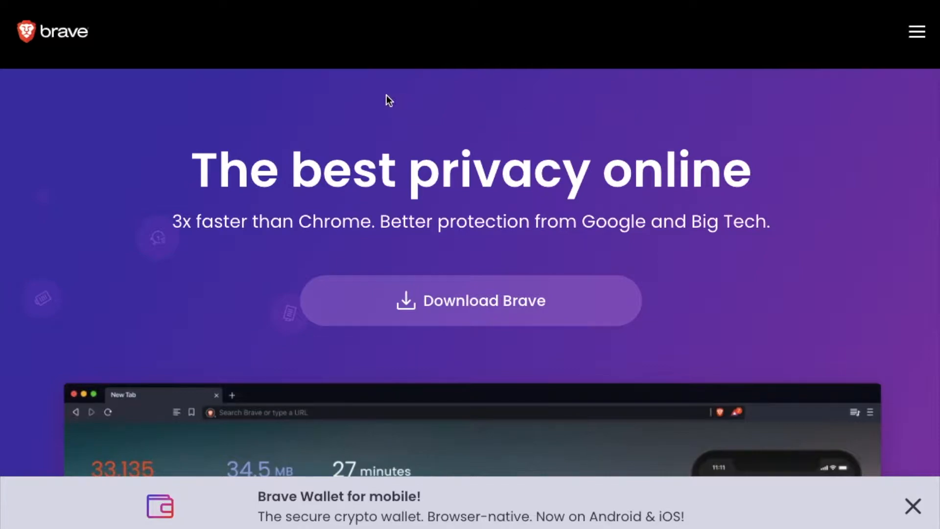
mouse_move(770, 127)
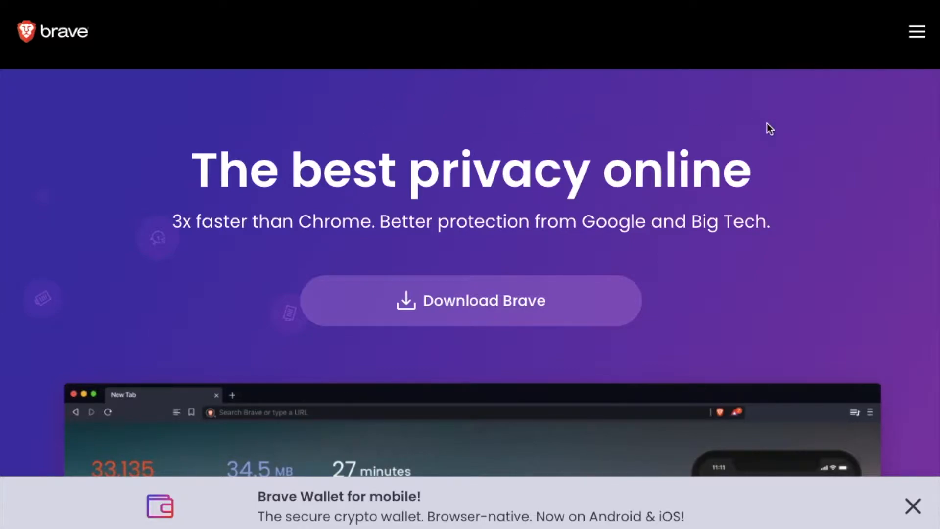
mouse_move(376, 101)
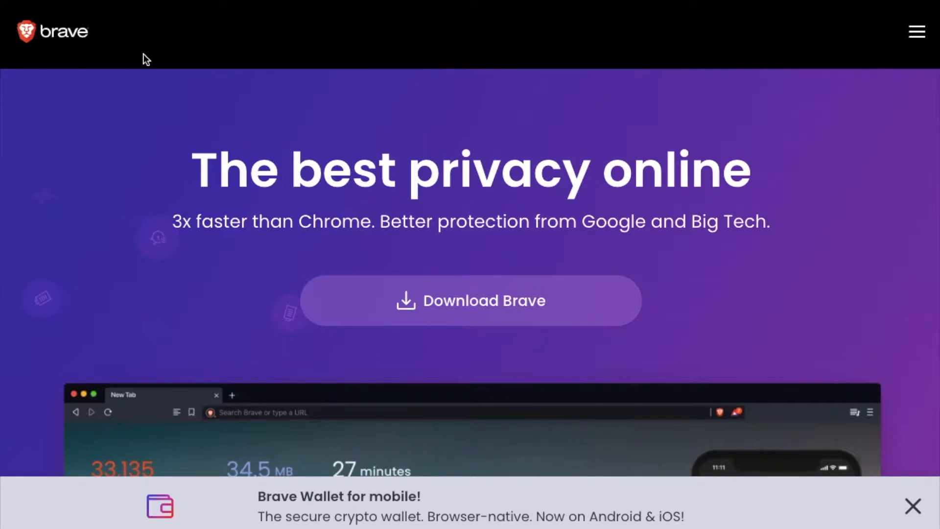
mouse_move(207, 122)
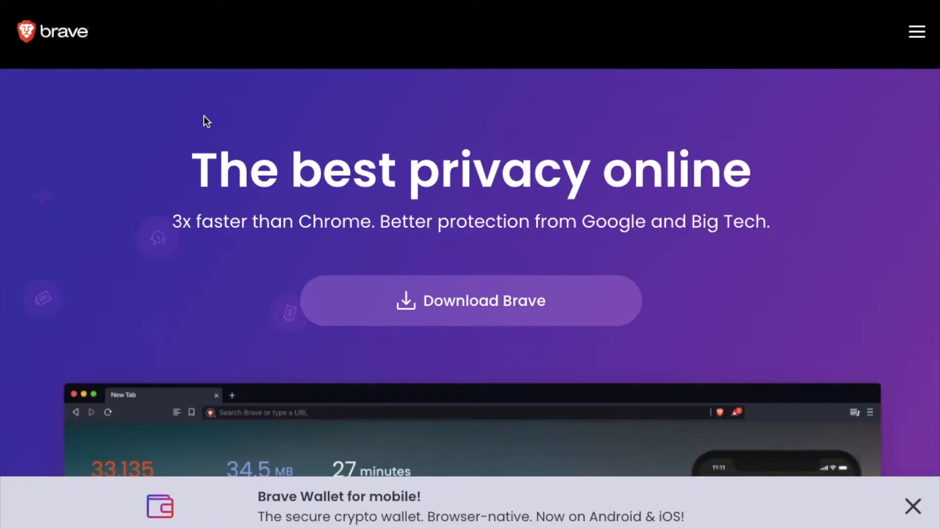
mouse_move(277, 126)
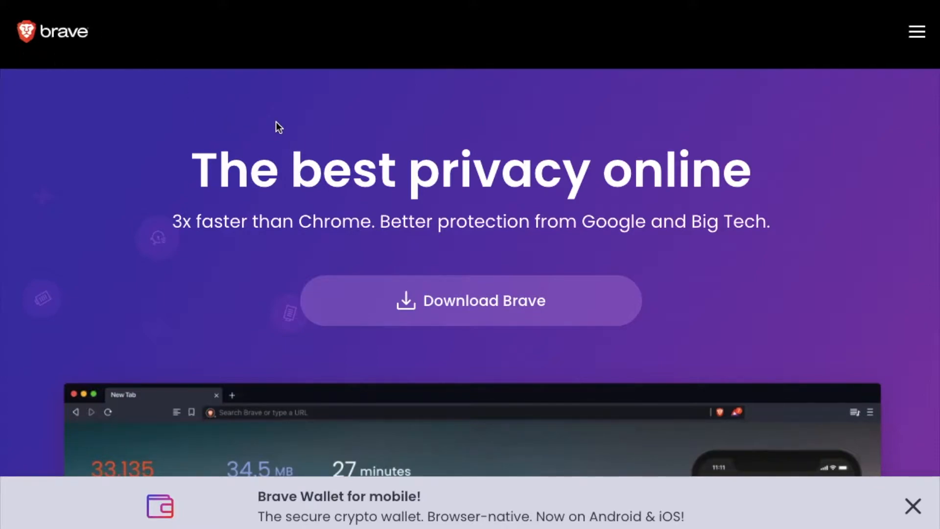
mouse_move(536, 110)
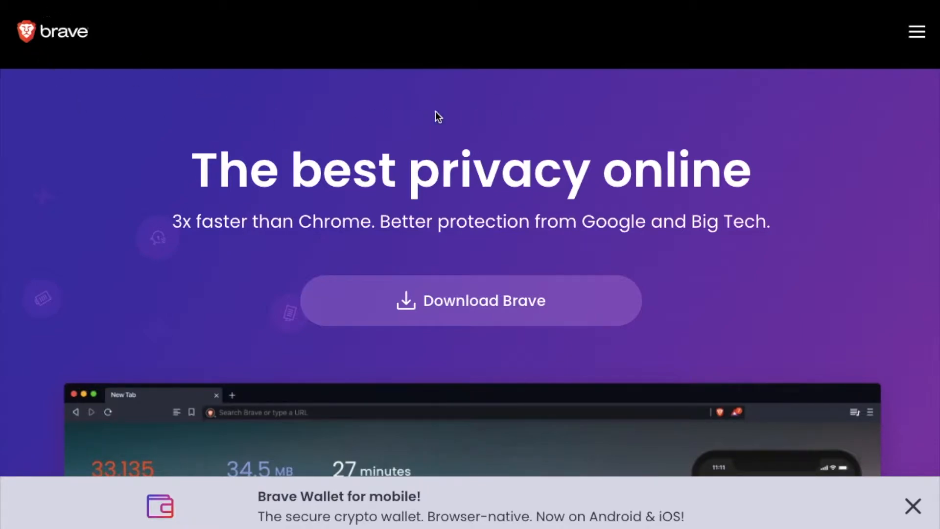
mouse_move(834, 131)
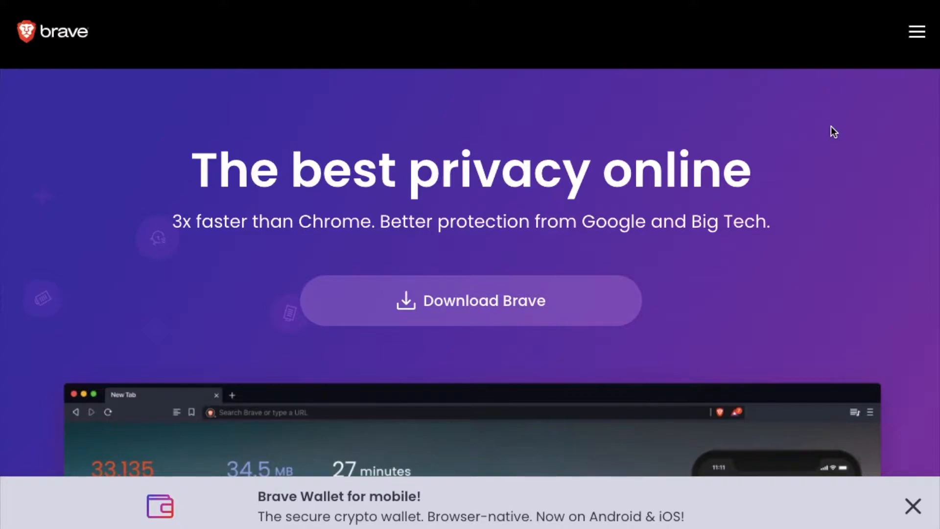
mouse_move(468, 94)
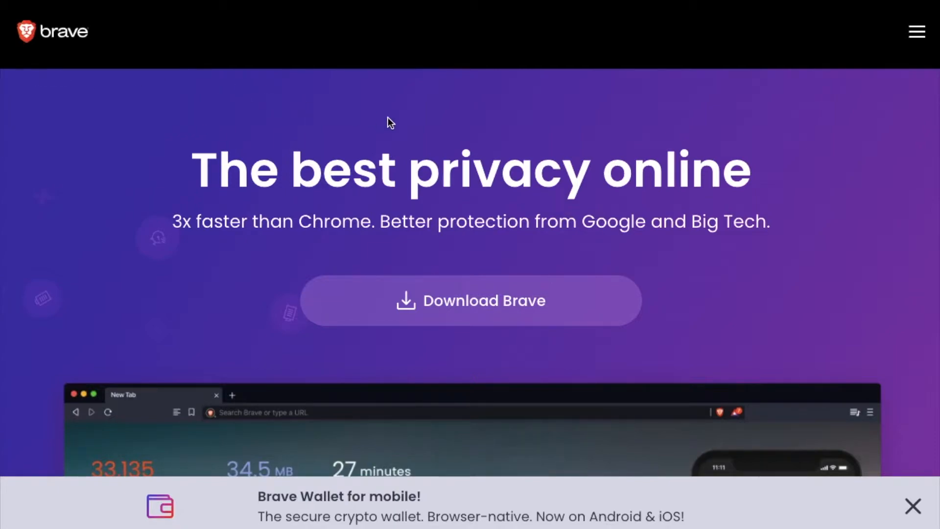
mouse_move(461, 148)
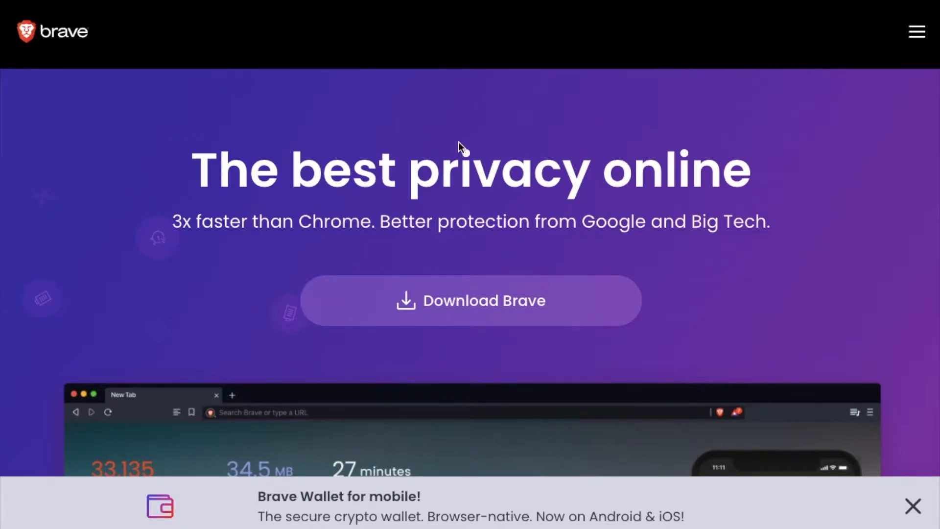
mouse_move(348, 113)
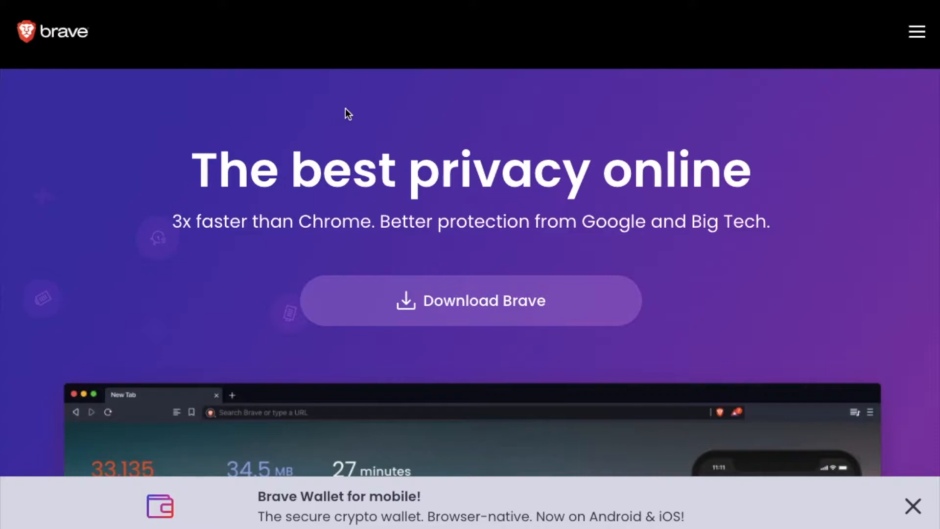
mouse_move(487, 97)
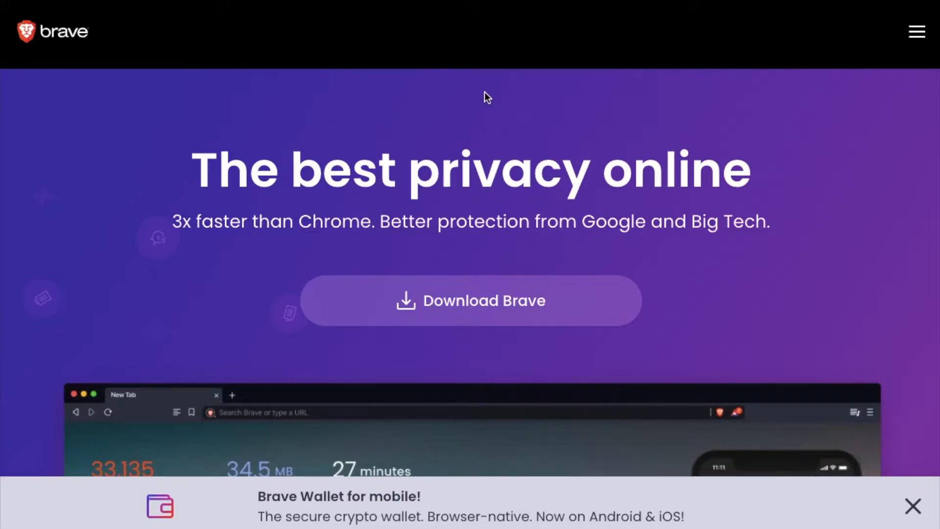
mouse_move(621, 144)
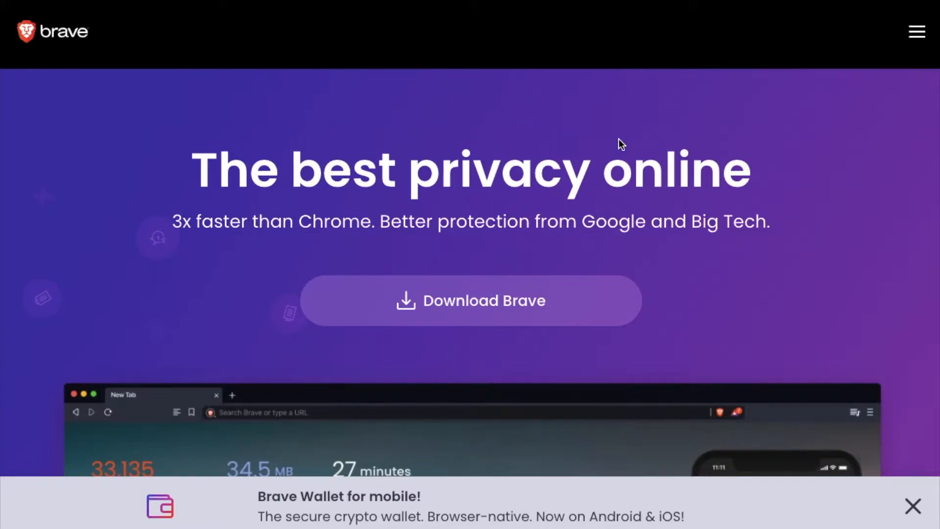
mouse_move(477, 107)
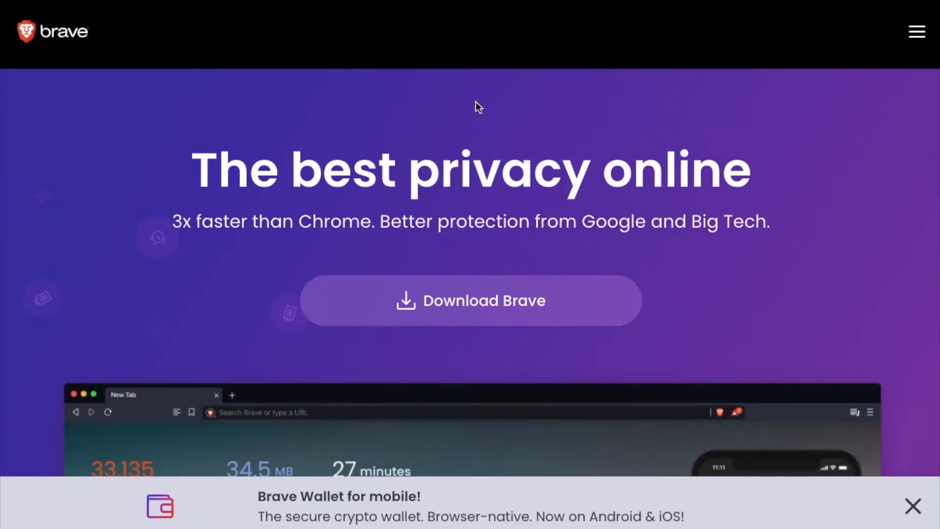
mouse_move(593, 115)
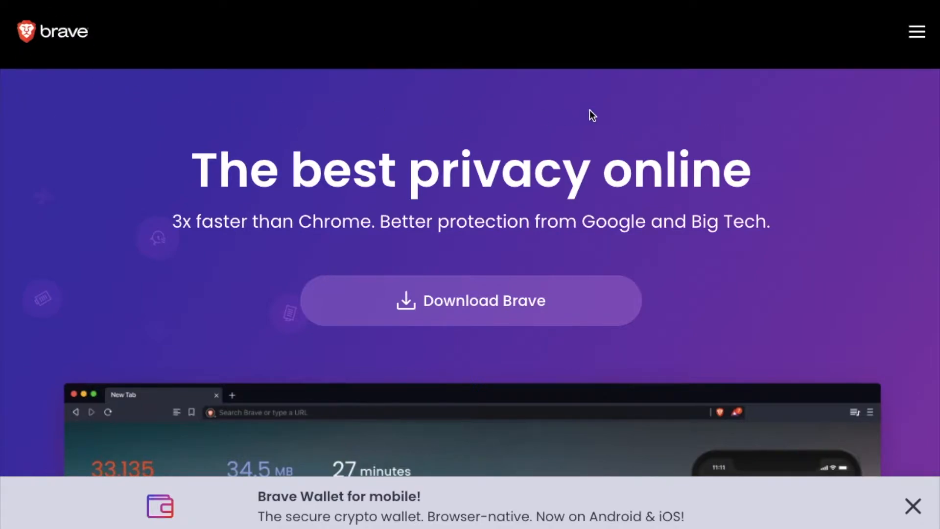
mouse_move(336, 330)
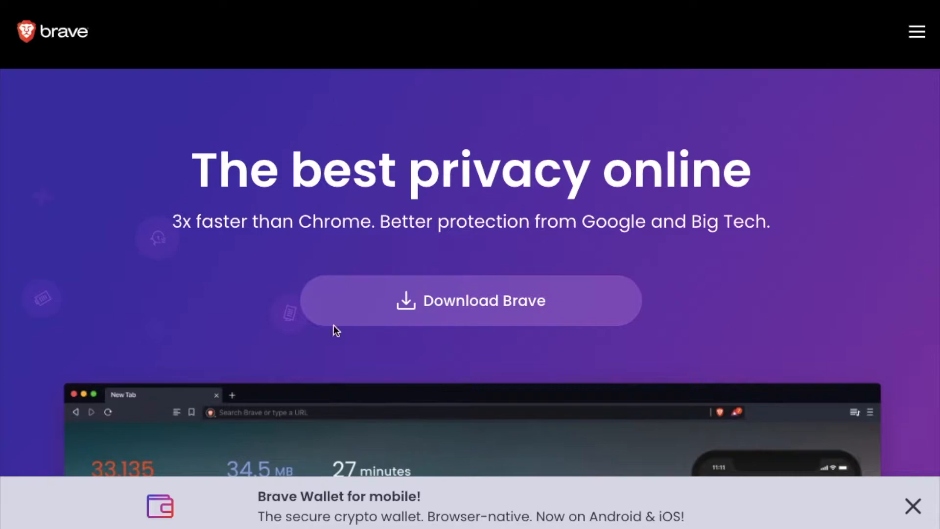
mouse_move(303, 277)
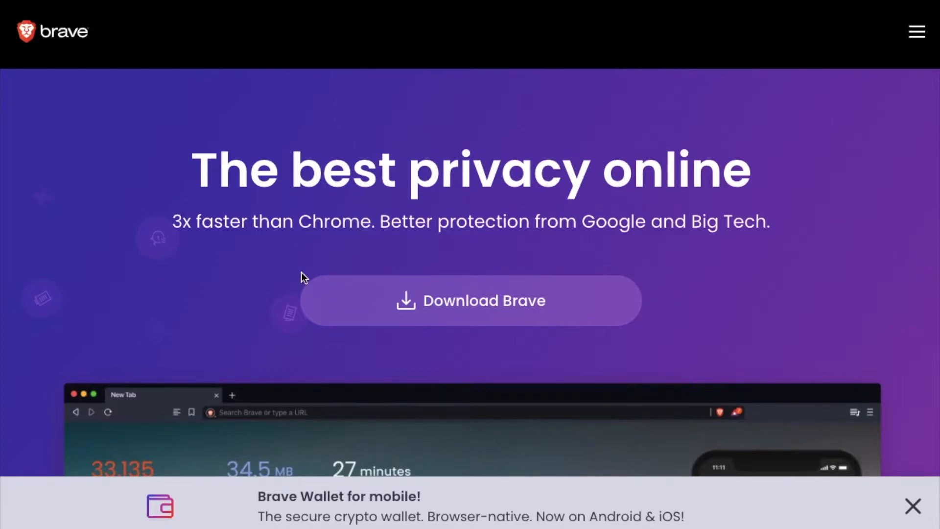
mouse_move(238, 113)
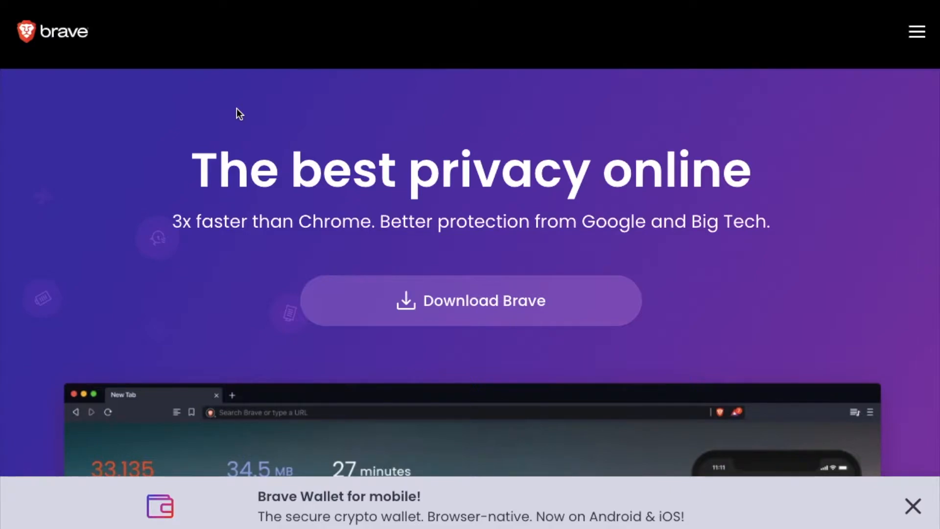
mouse_move(138, 66)
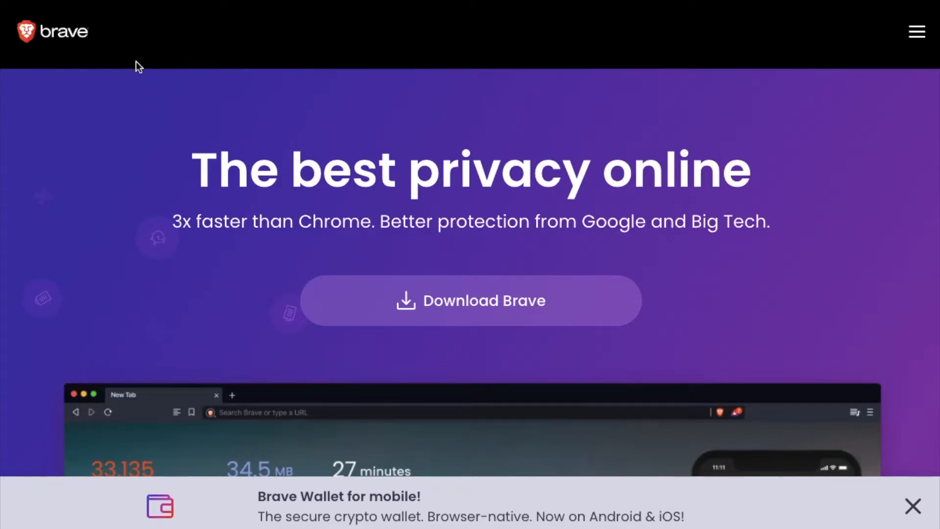
mouse_move(267, 99)
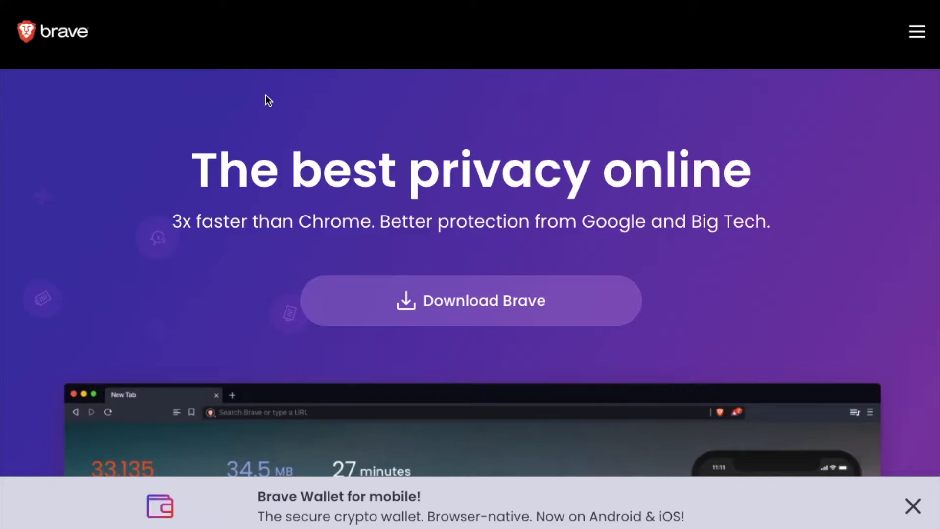
mouse_move(310, 116)
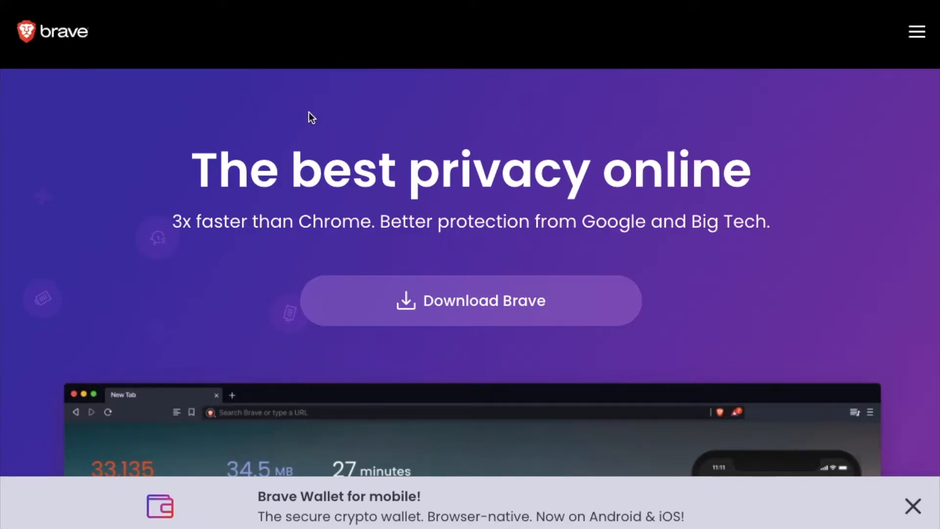
mouse_move(633, 264)
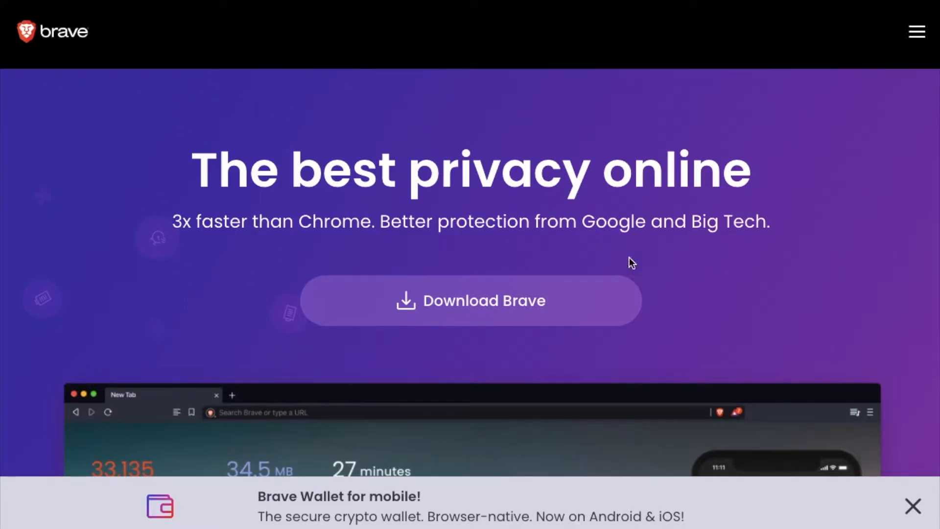
mouse_move(322, 250)
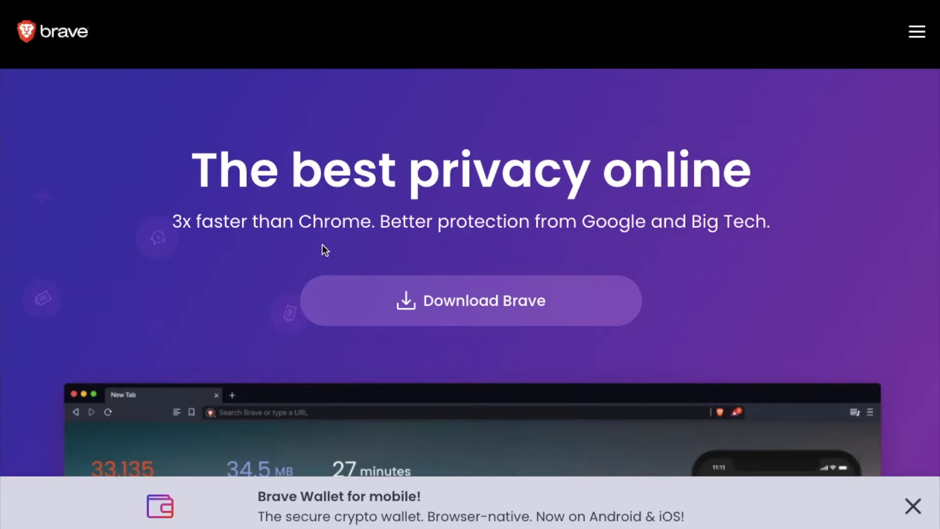
mouse_move(550, 349)
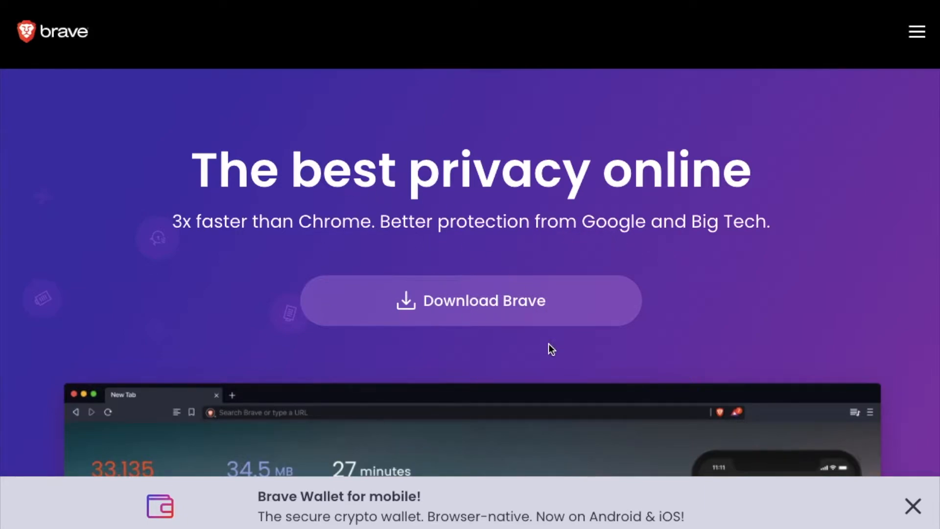
mouse_move(691, 233)
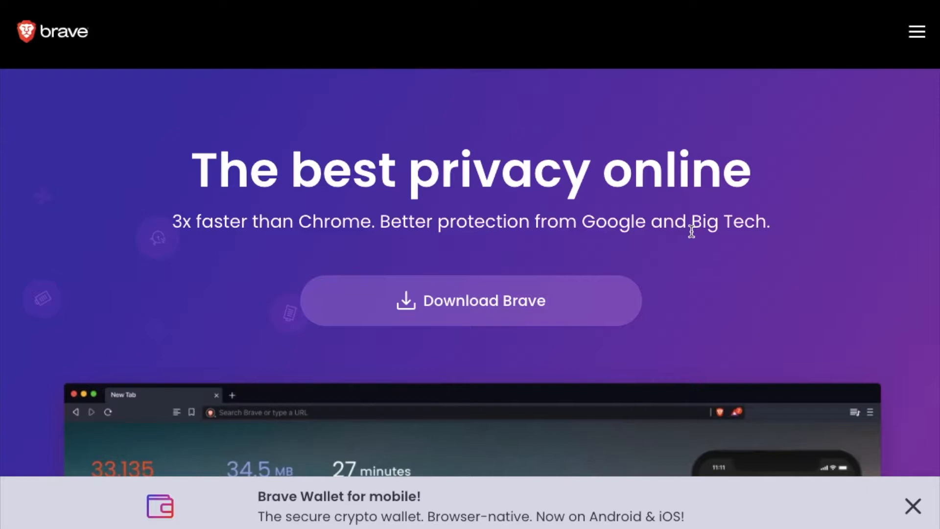
mouse_move(480, 243)
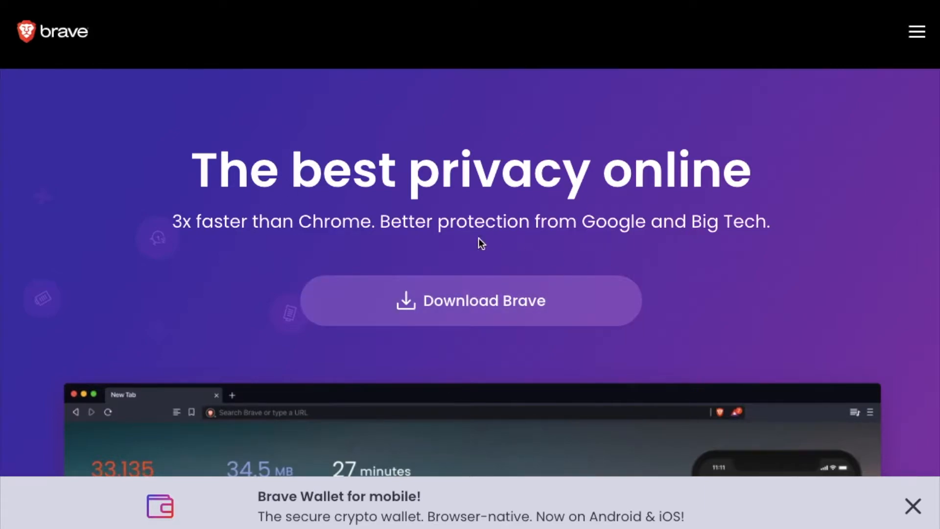
mouse_move(539, 294)
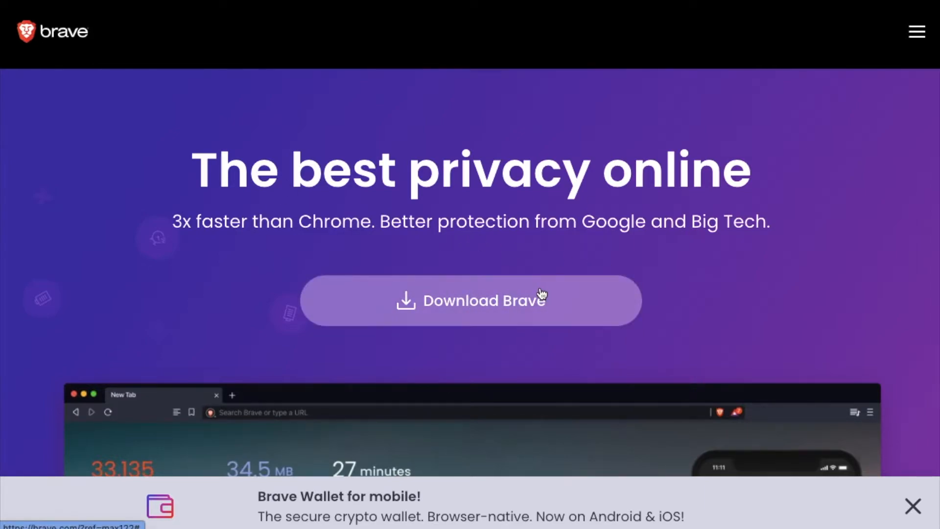
Start the Brave download and expand the 'How to find my chip' steps in the download dialog
click(471, 299)
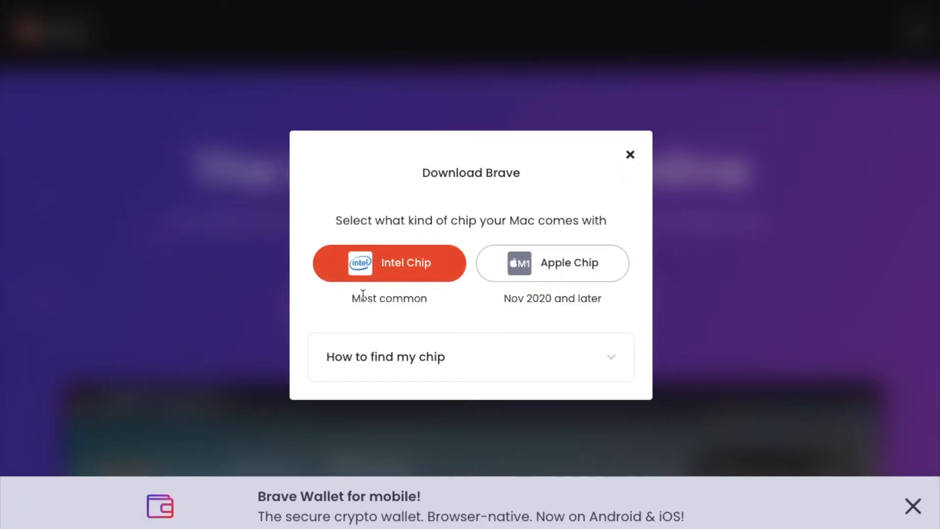
mouse_move(461, 292)
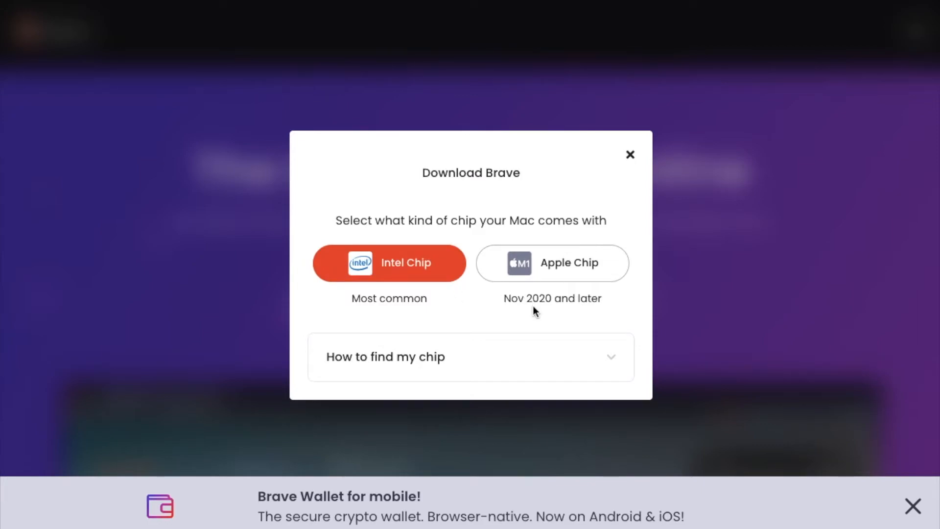
mouse_move(520, 319)
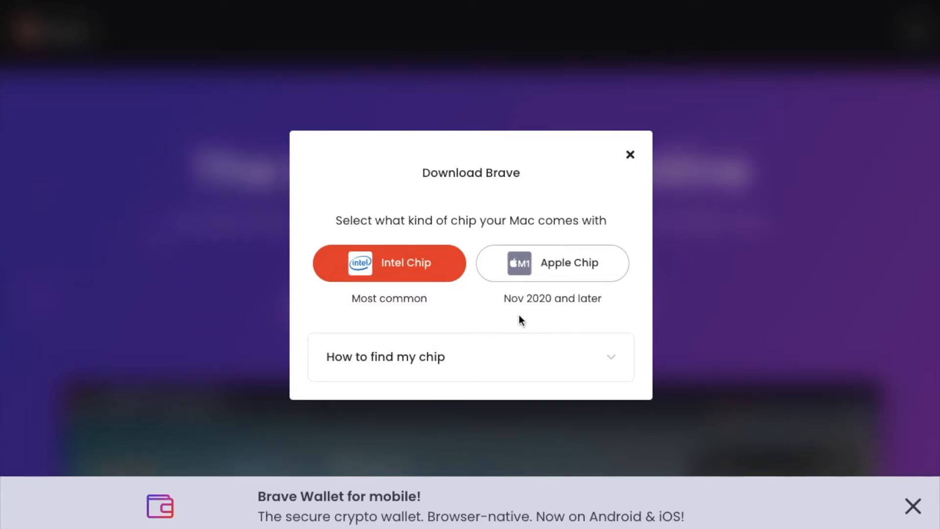
mouse_move(512, 314)
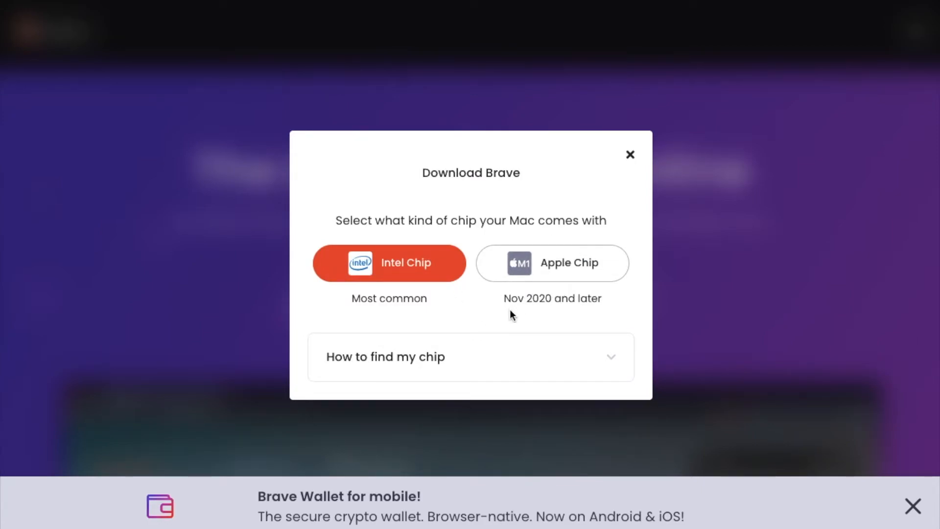
mouse_move(560, 322)
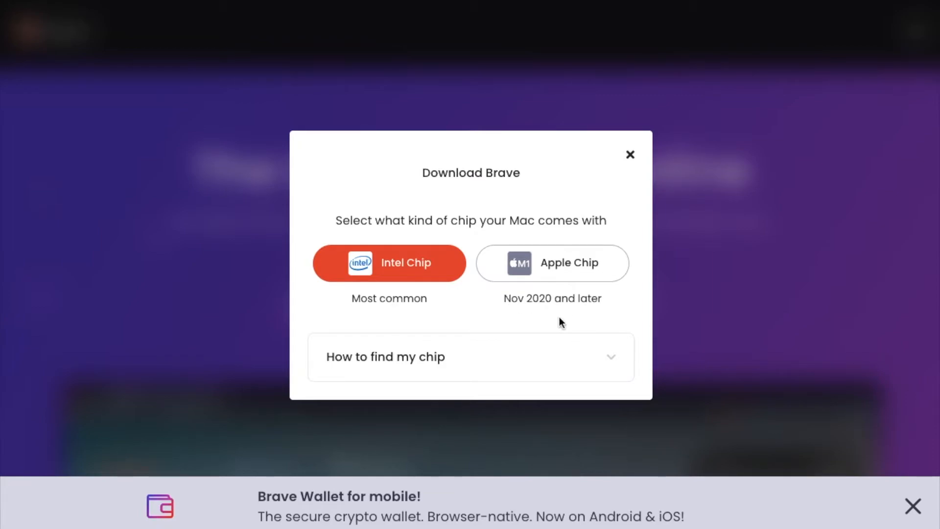
mouse_move(544, 282)
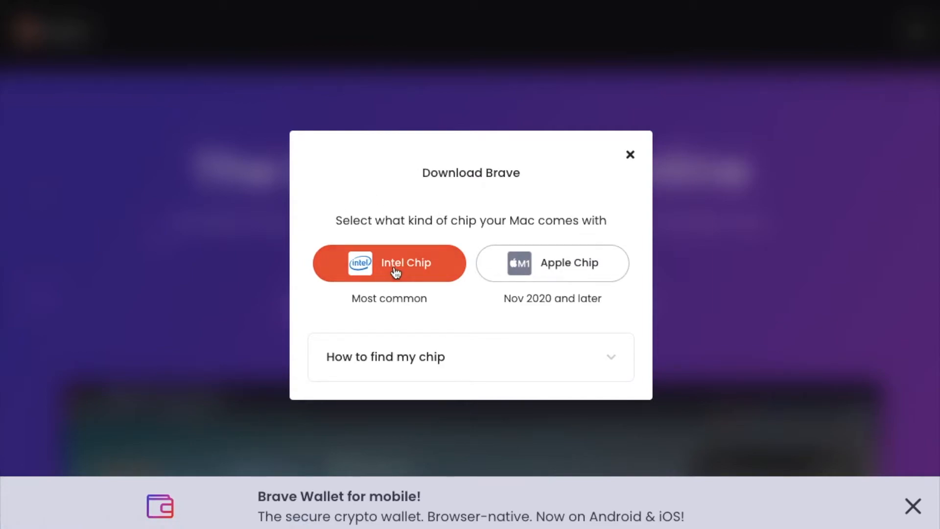
click(388, 262)
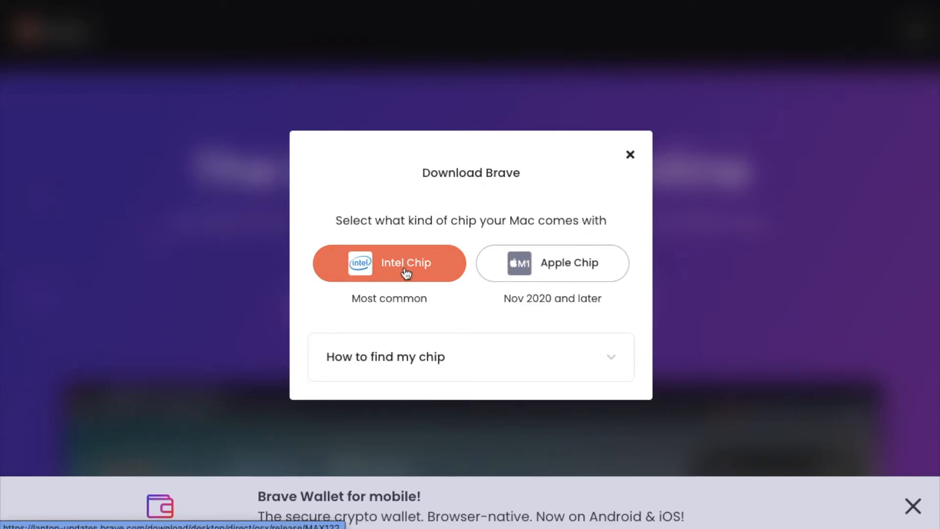
click(386, 357)
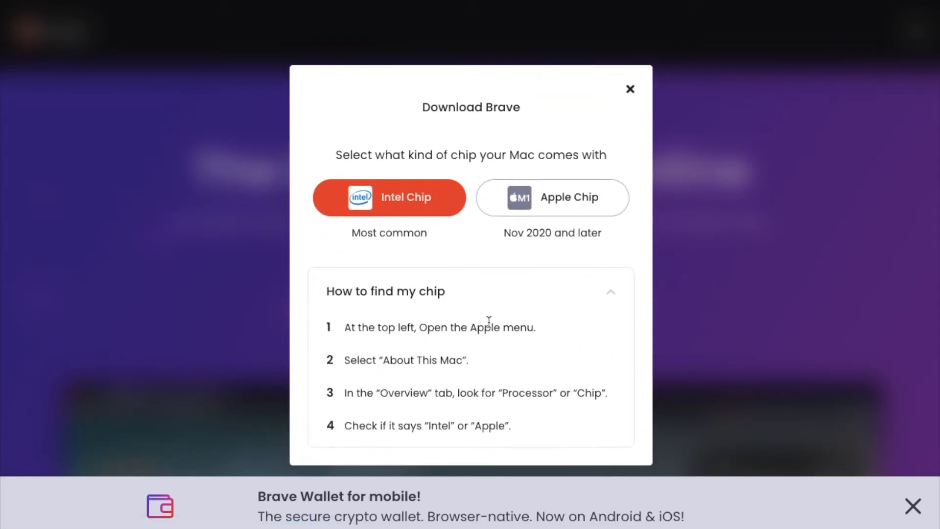
mouse_move(500, 412)
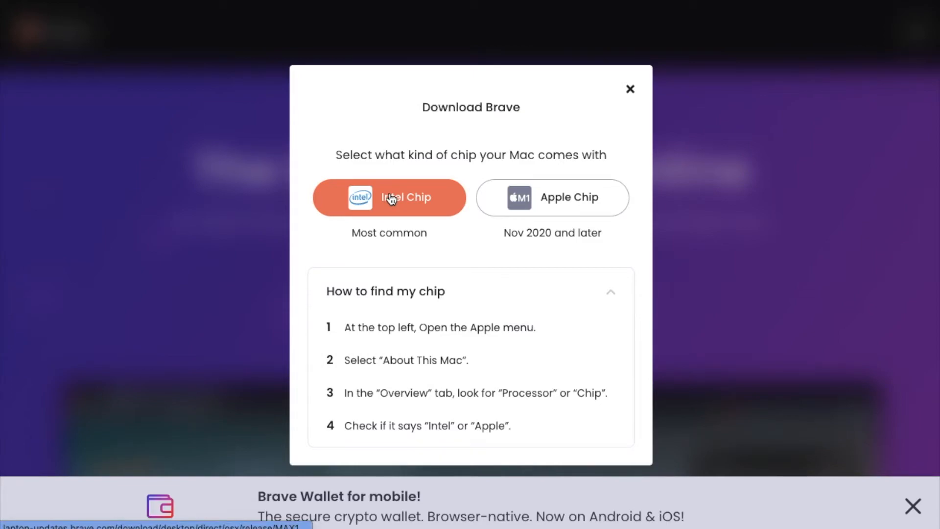
Download the Brave installer package for Intel-chip Macs
click(389, 197)
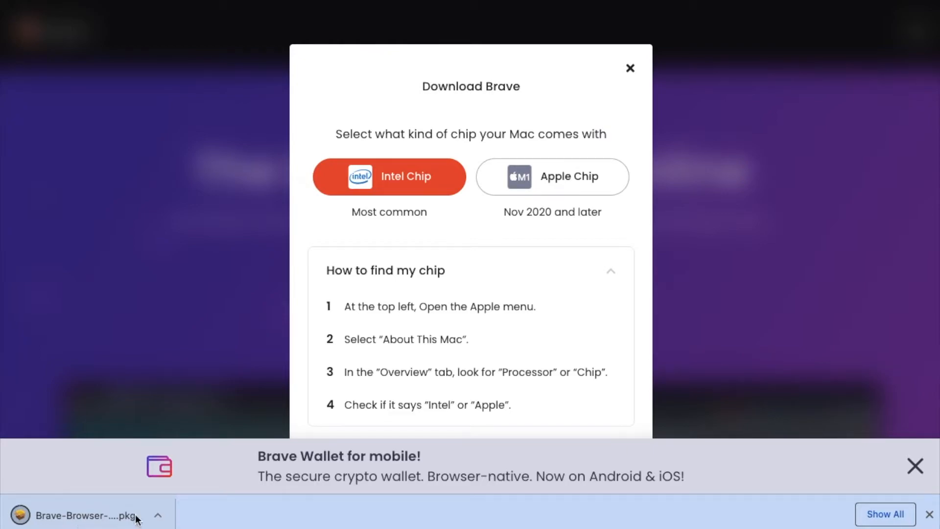
mouse_move(90, 512)
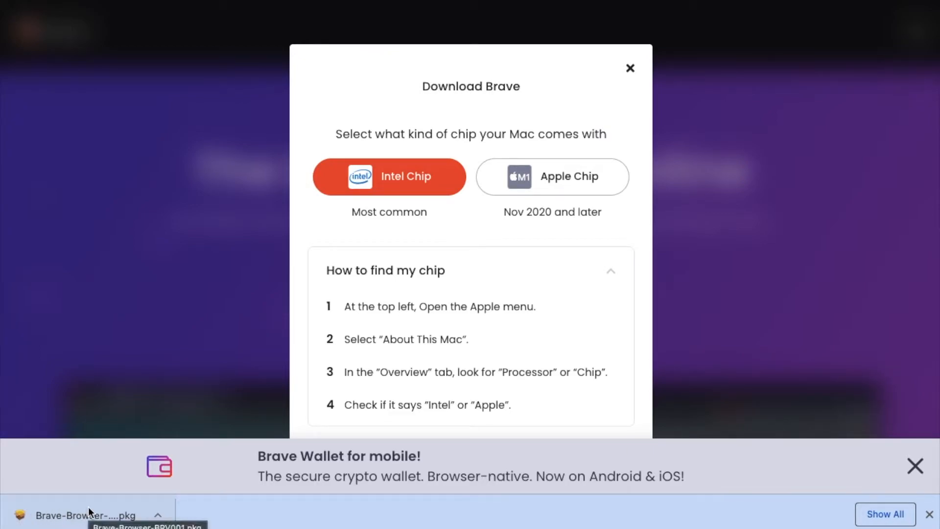
mouse_move(755, 379)
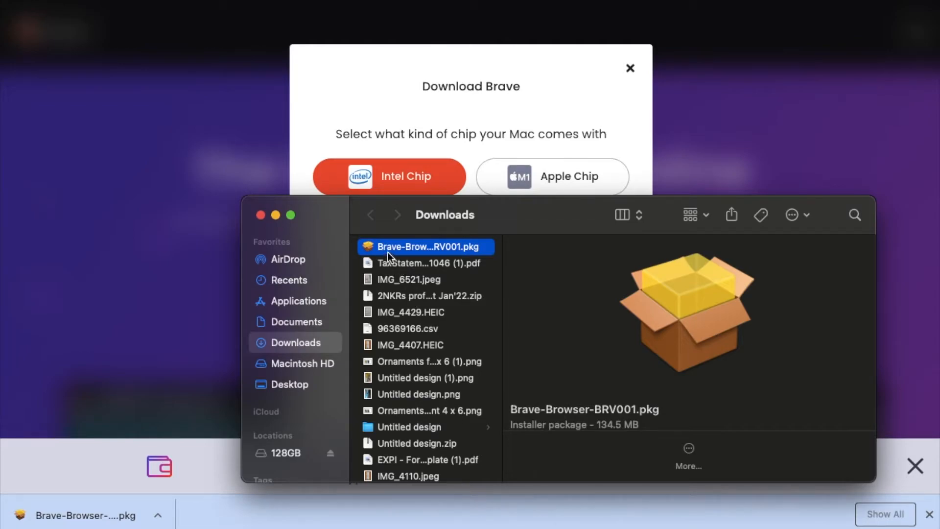
mouse_move(706, 337)
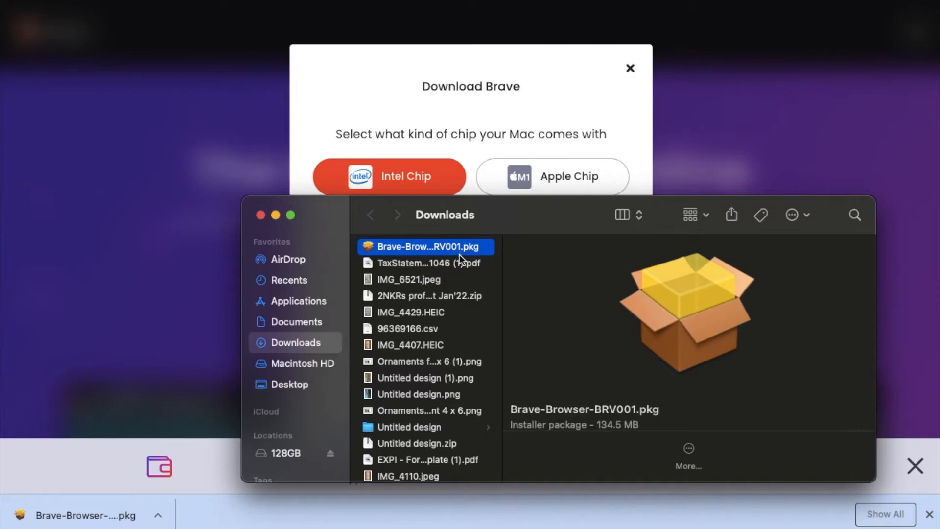
mouse_move(451, 274)
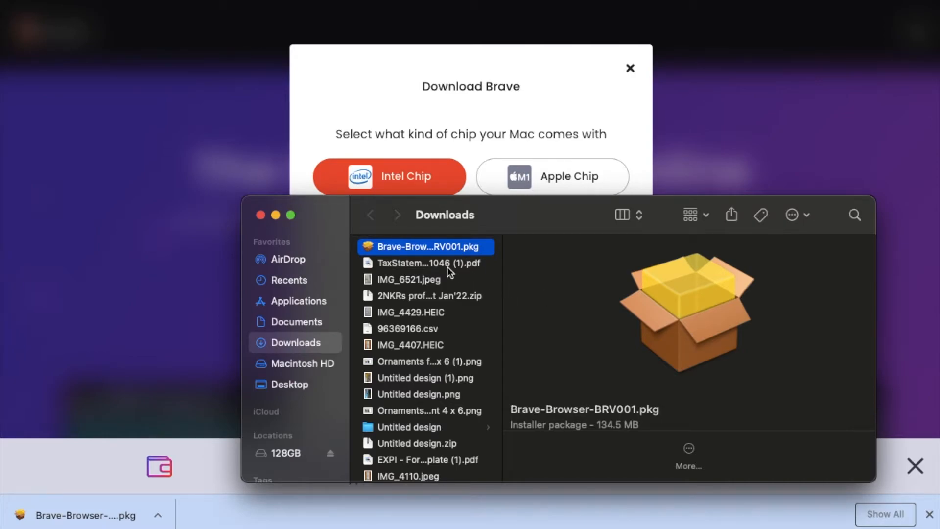
mouse_move(413, 250)
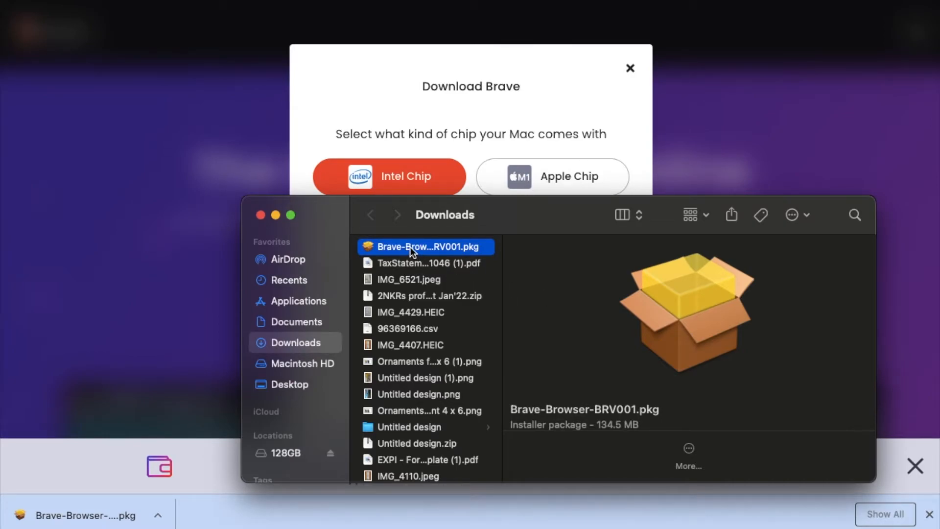
Run the Brave-Browser .pkg through Introduction and Destination, keeping Macintosh HD
double_click(424, 247)
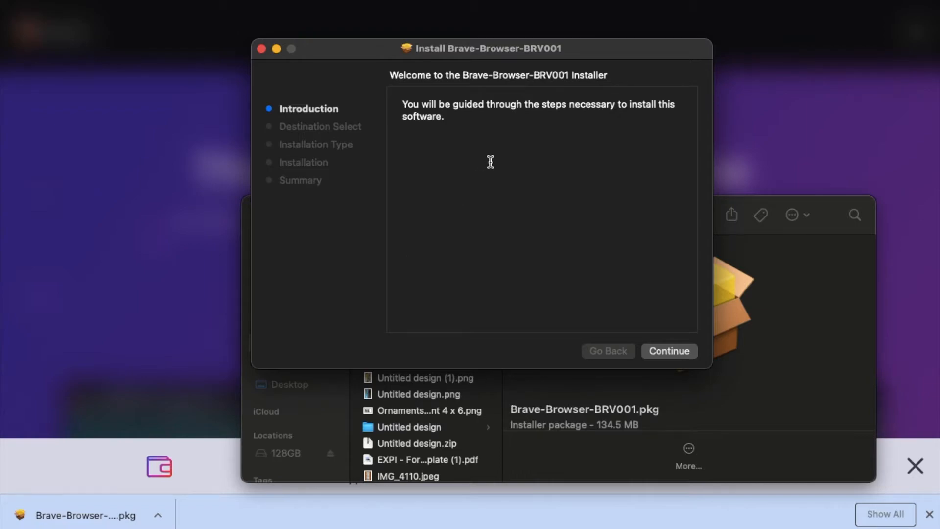
mouse_move(496, 157)
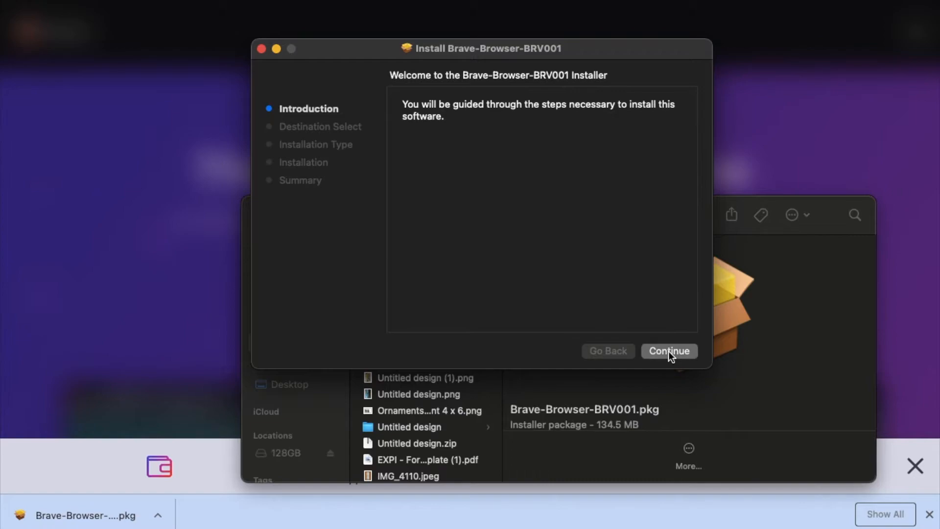
click(670, 351)
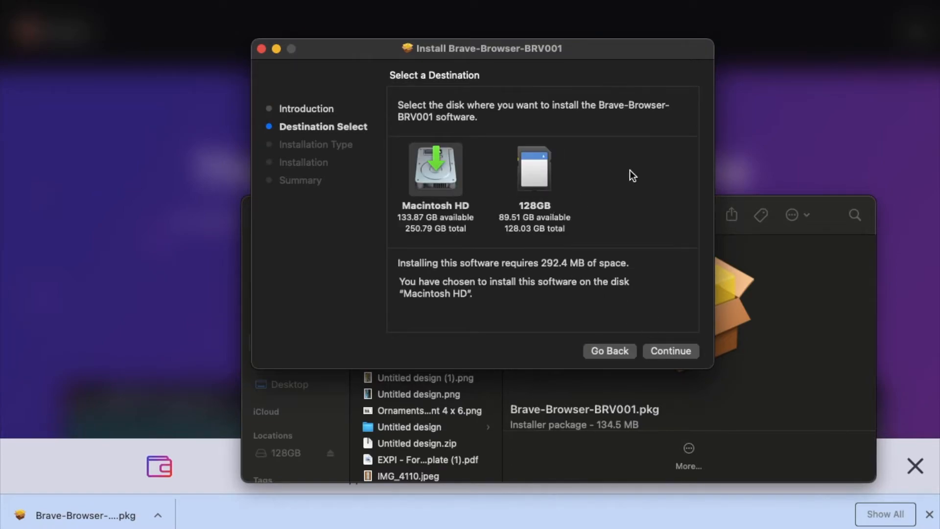
mouse_move(391, 167)
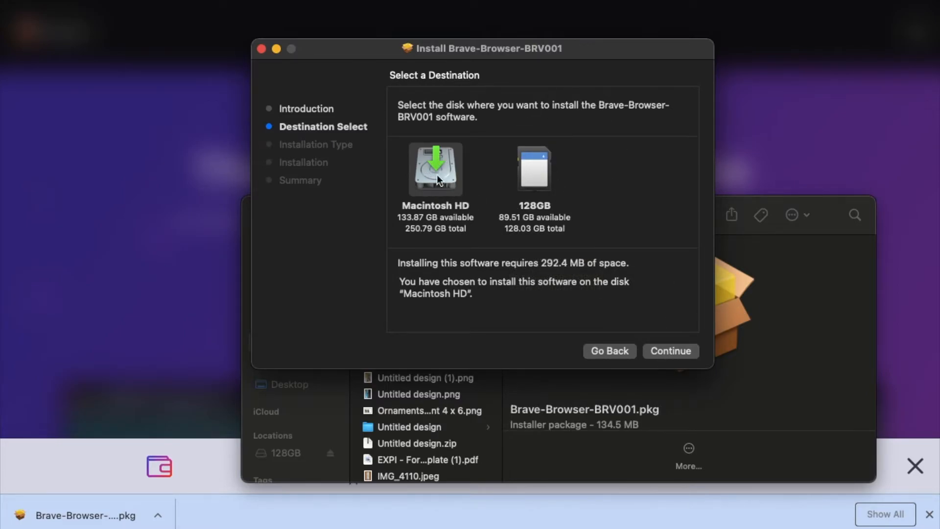
click(670, 351)
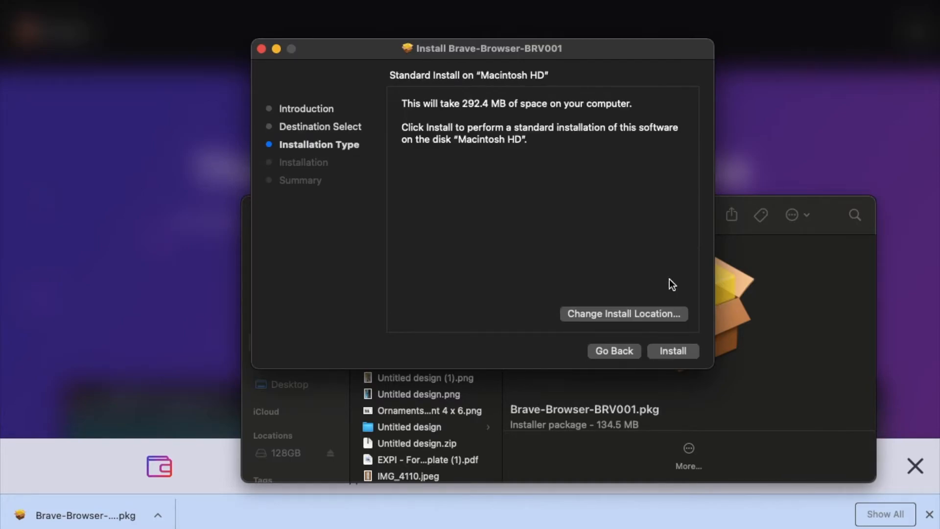
mouse_move(474, 116)
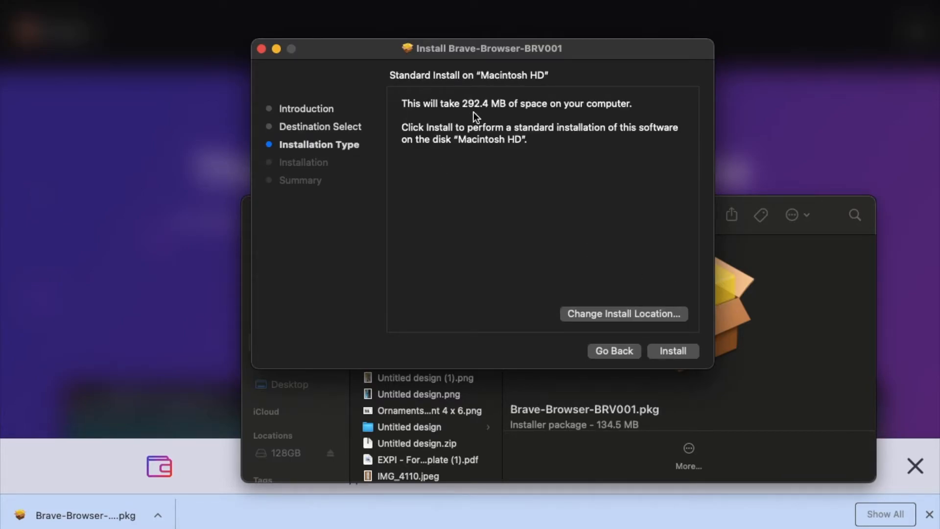
mouse_move(518, 116)
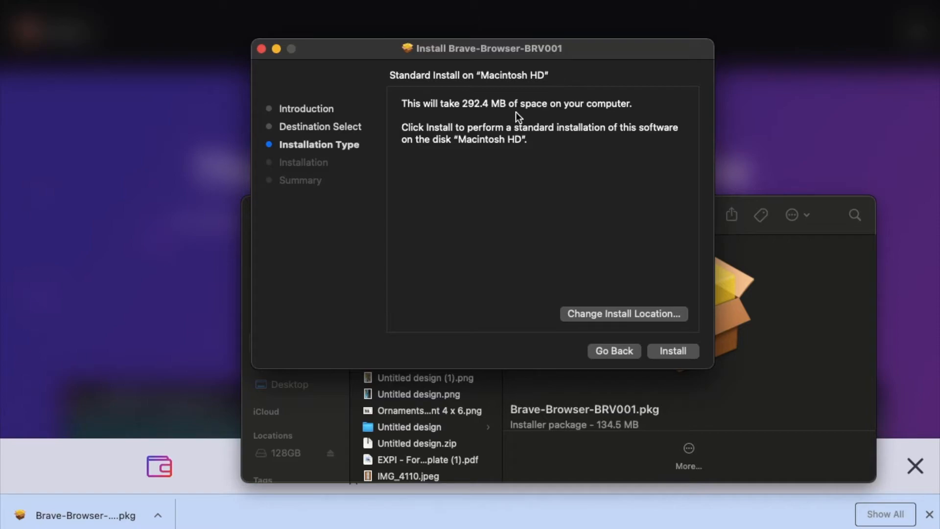
mouse_move(593, 277)
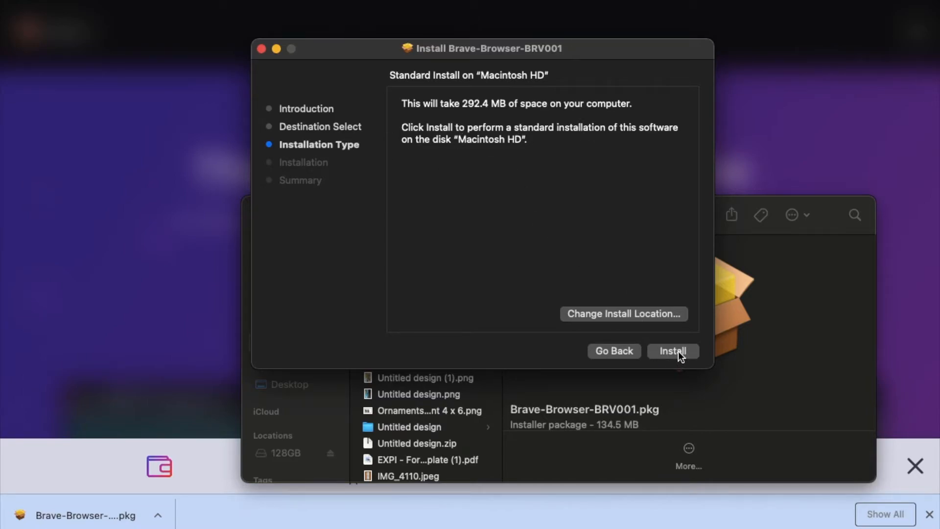
Install Brave onto Macintosh HD, authorizing with the account password
click(673, 351)
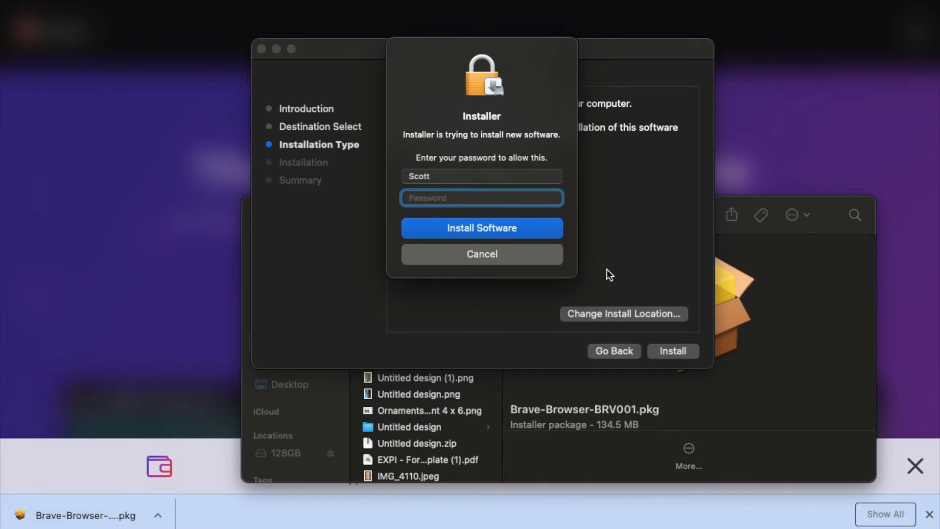
click(482, 228)
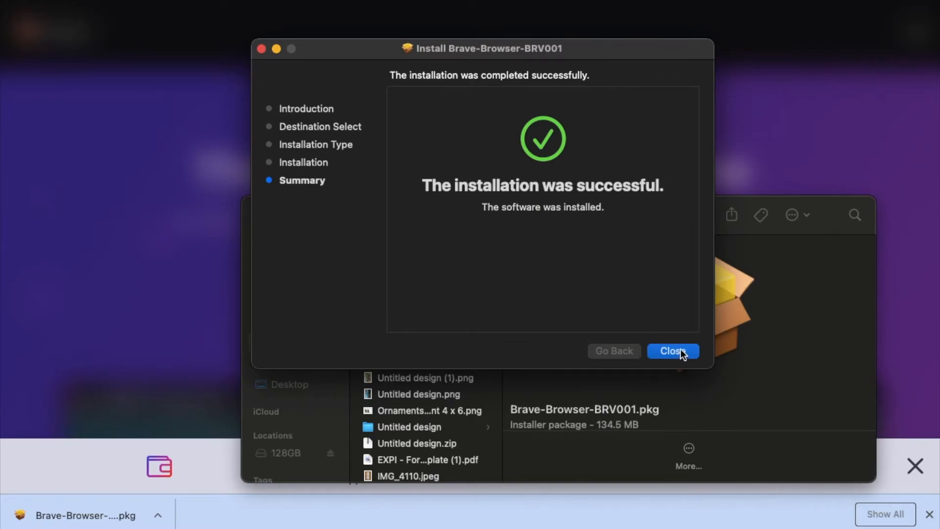
Close the finished installer, trash the used package and close the Downloads window
click(672, 351)
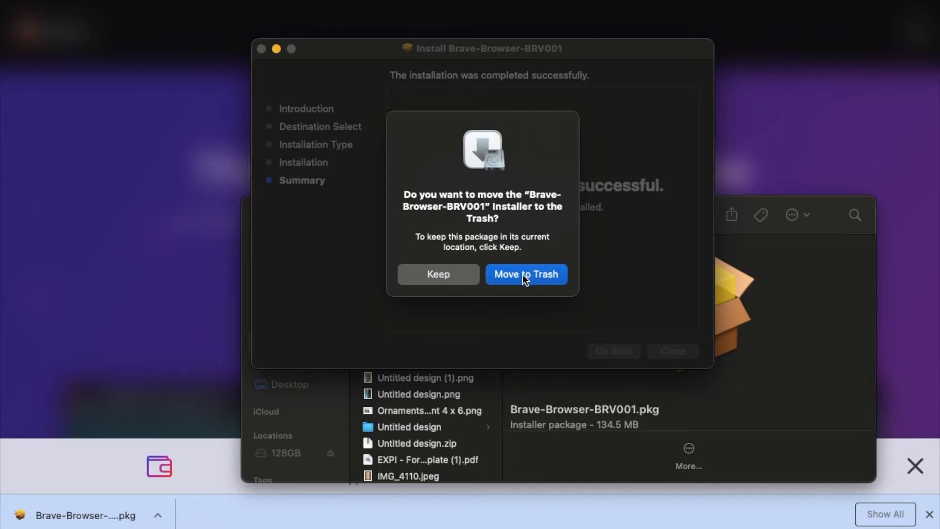
click(525, 274)
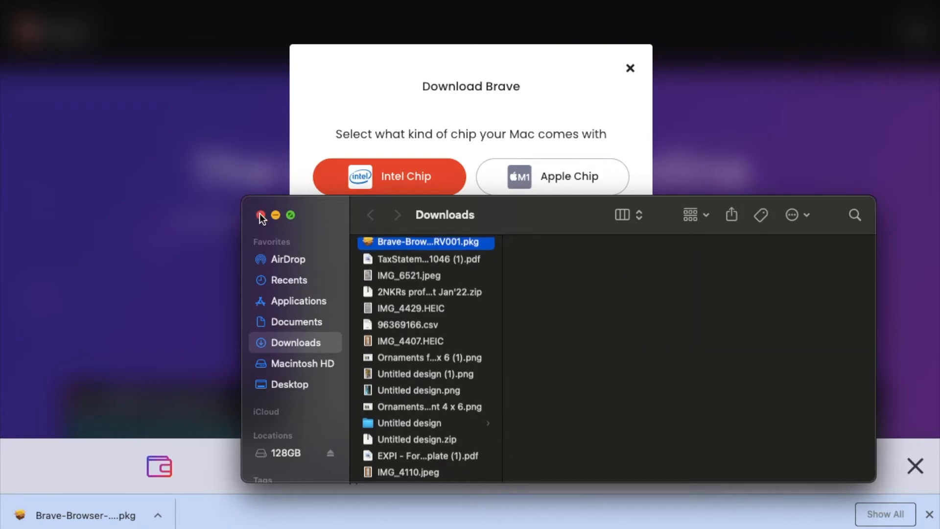
click(260, 216)
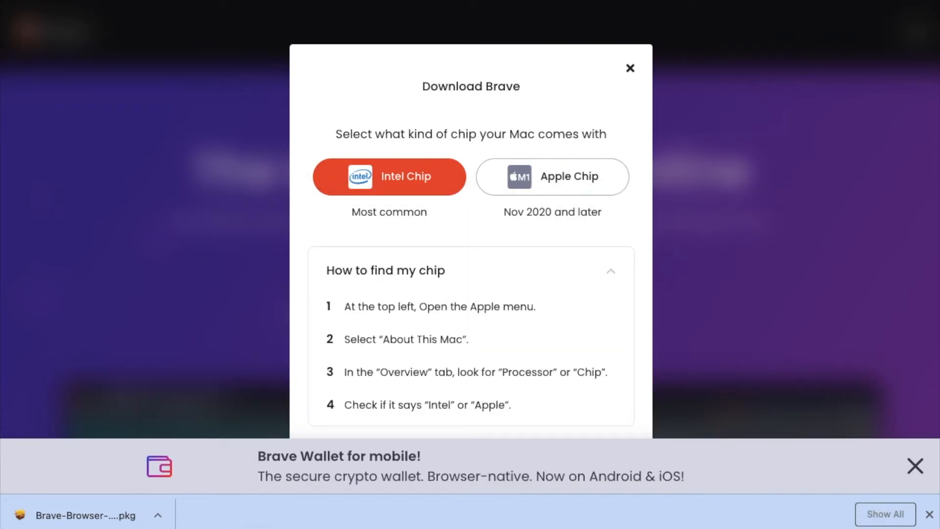
mouse_move(224, 502)
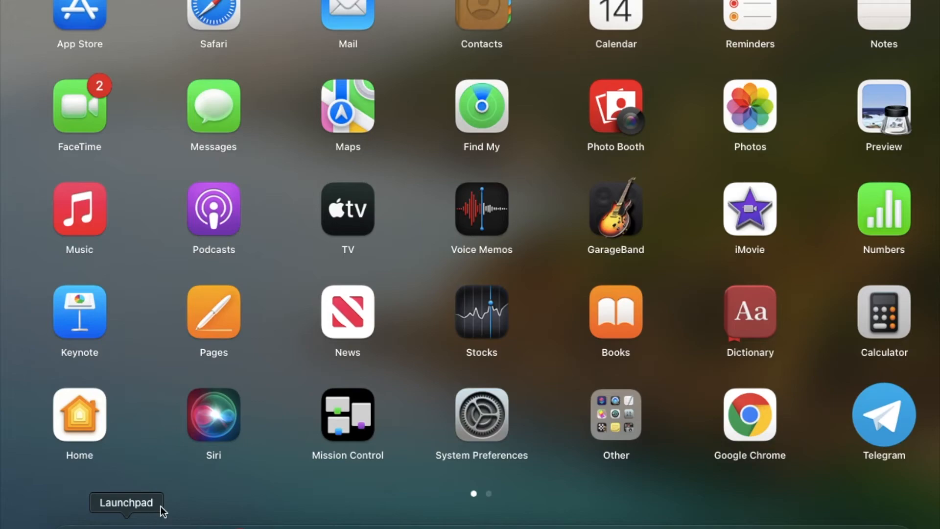
Swipe Launchpad to its second page where Brave Browser appears
scroll(left, 3)
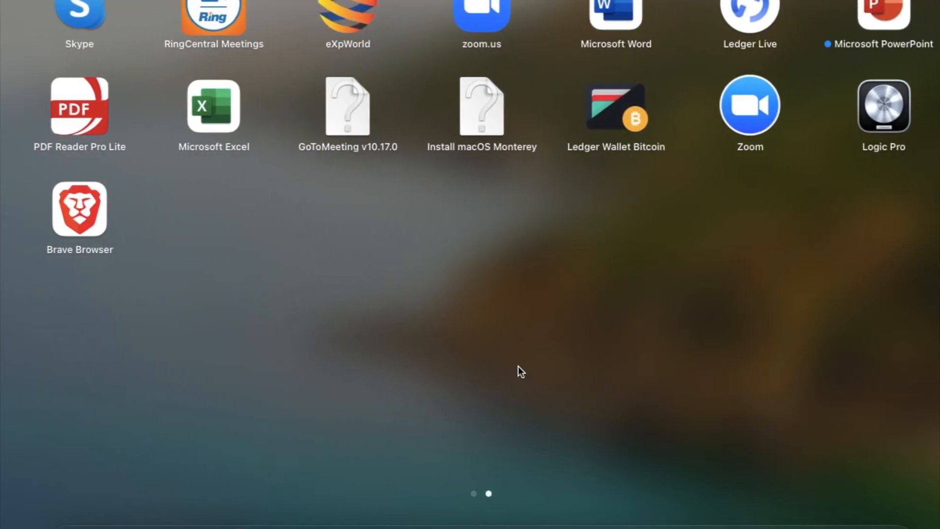
mouse_move(68, 276)
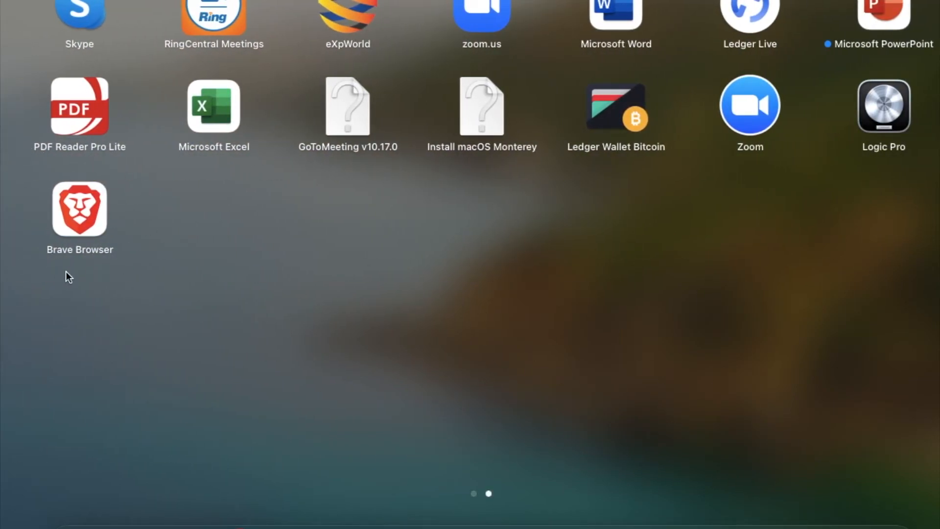
mouse_move(96, 211)
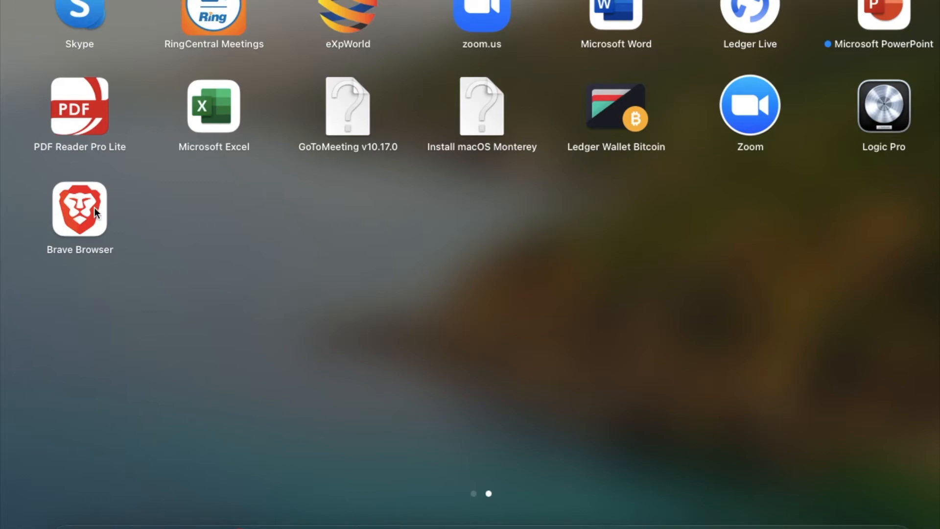
mouse_move(39, 214)
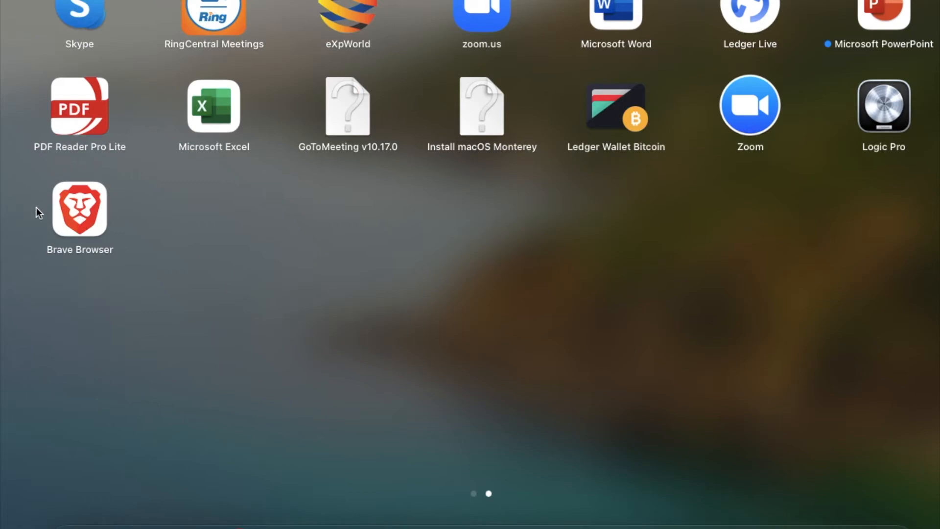
mouse_move(82, 223)
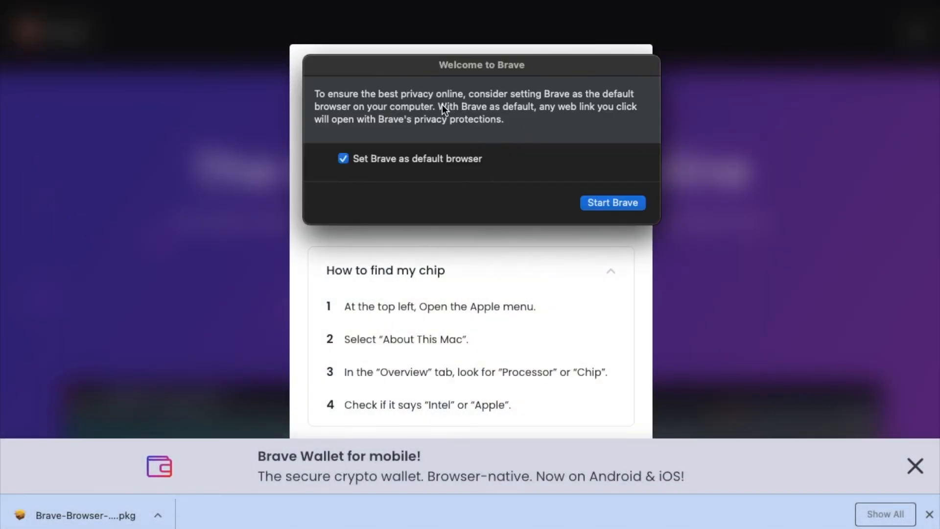
mouse_move(375, 113)
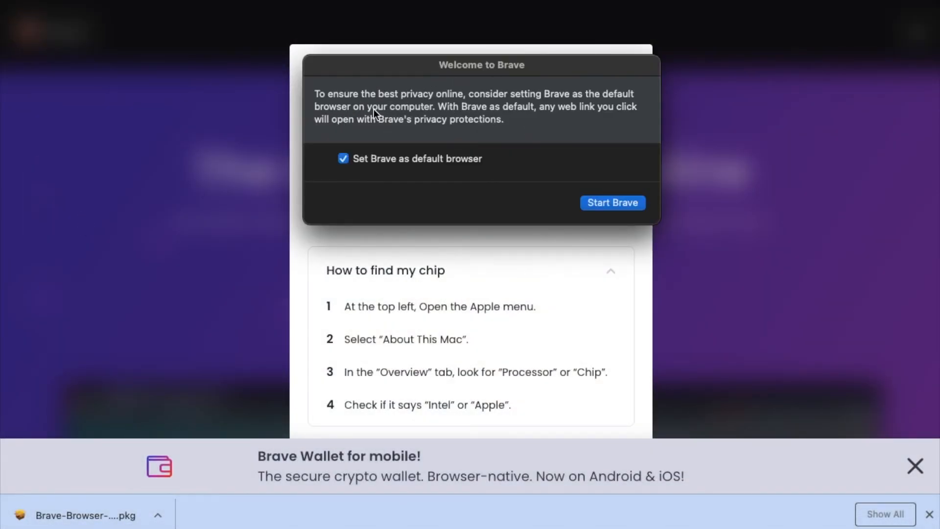
mouse_move(448, 147)
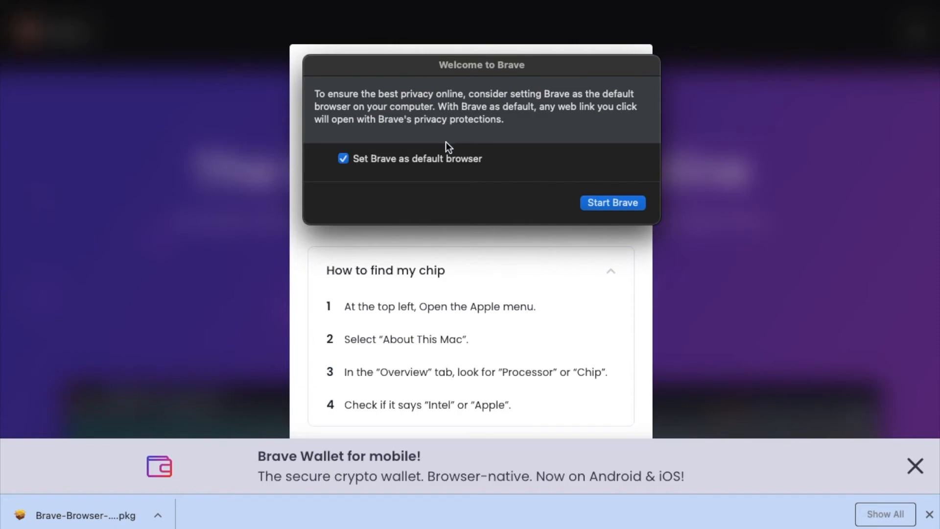
mouse_move(618, 161)
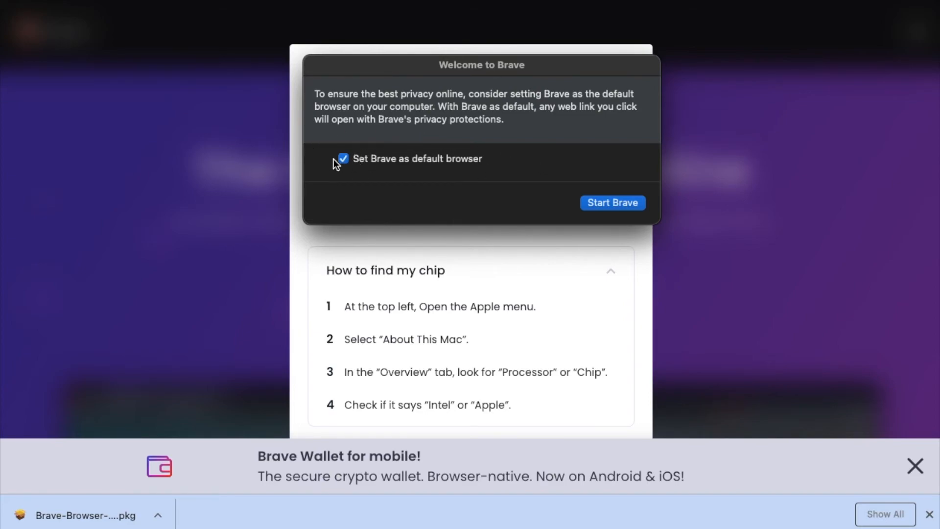
Decline 'Set Brave as default browser' and start Brave to its welcome page
click(342, 159)
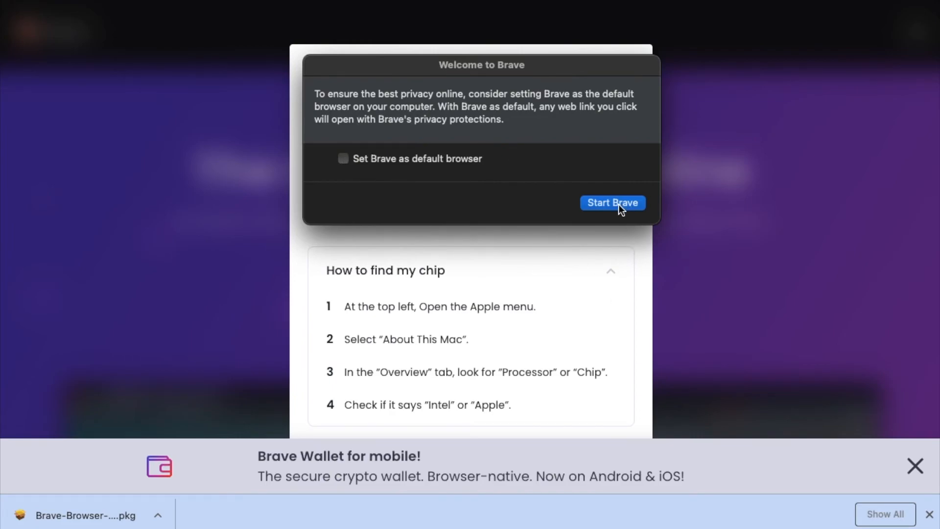
click(612, 202)
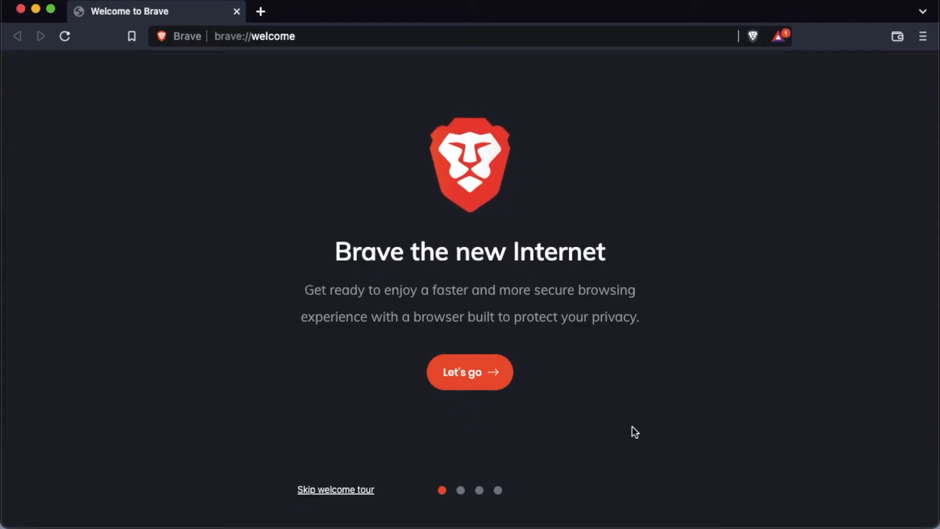
mouse_move(803, 118)
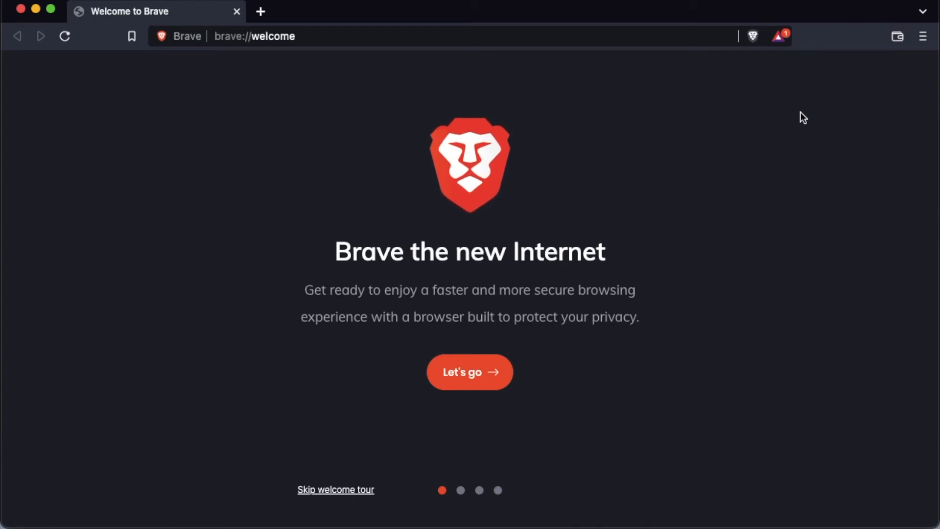
mouse_move(611, 141)
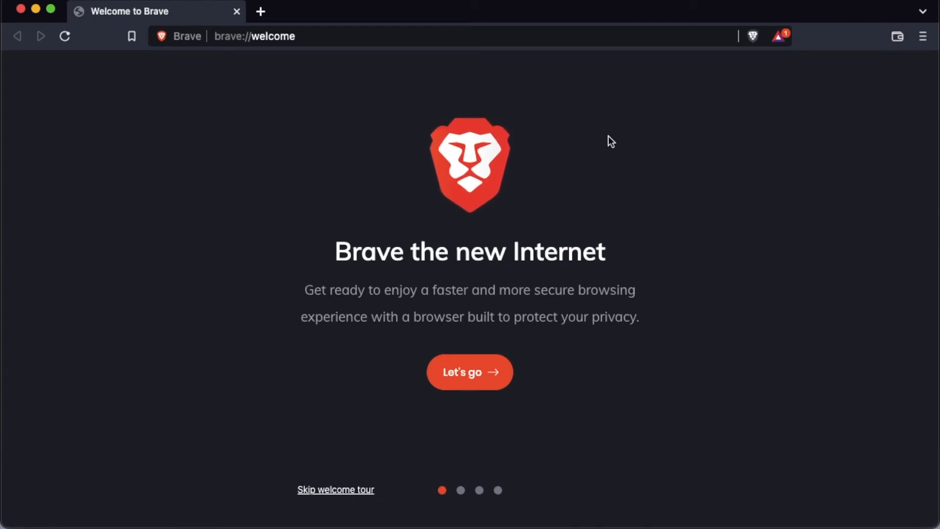
mouse_move(718, 173)
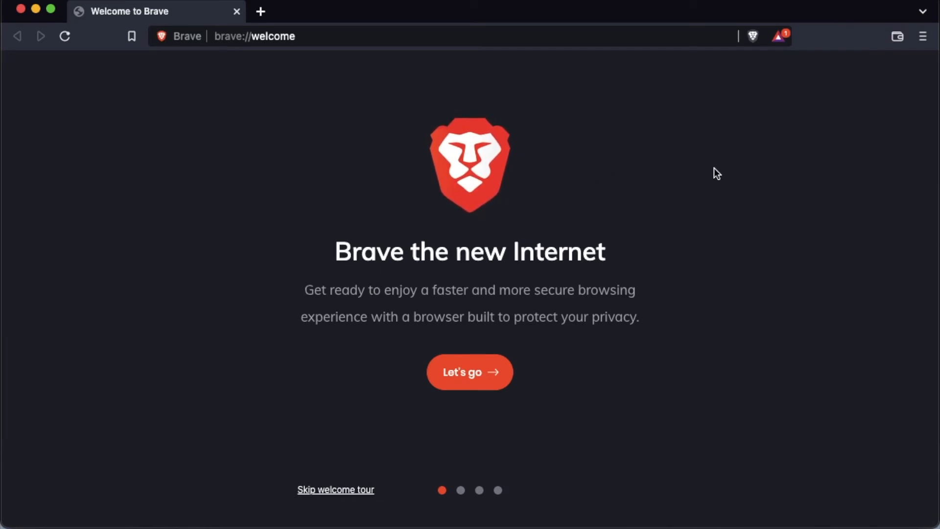
mouse_move(518, 198)
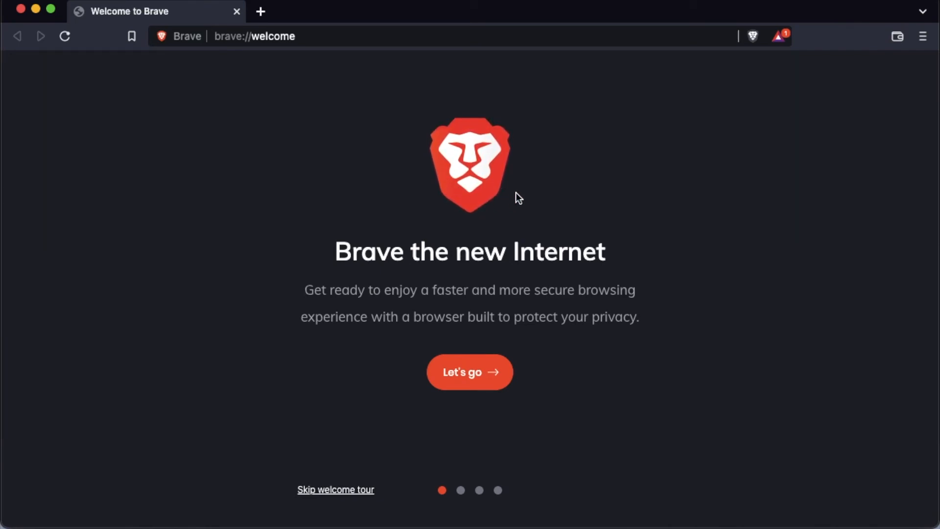
mouse_move(687, 170)
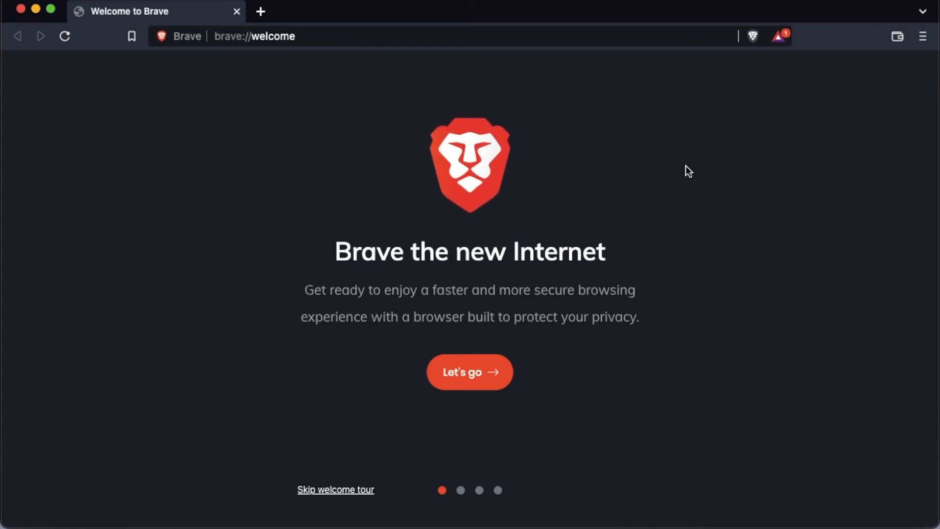
mouse_move(439, 222)
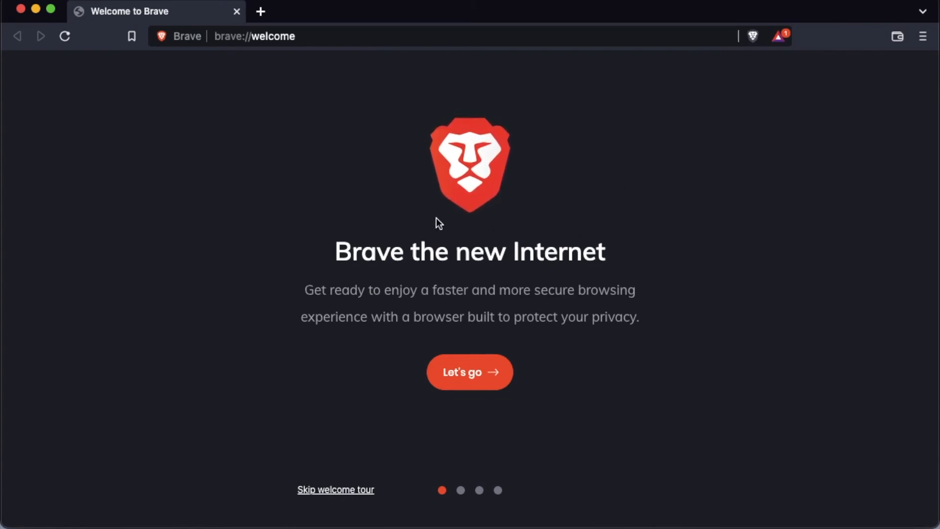
mouse_move(450, 82)
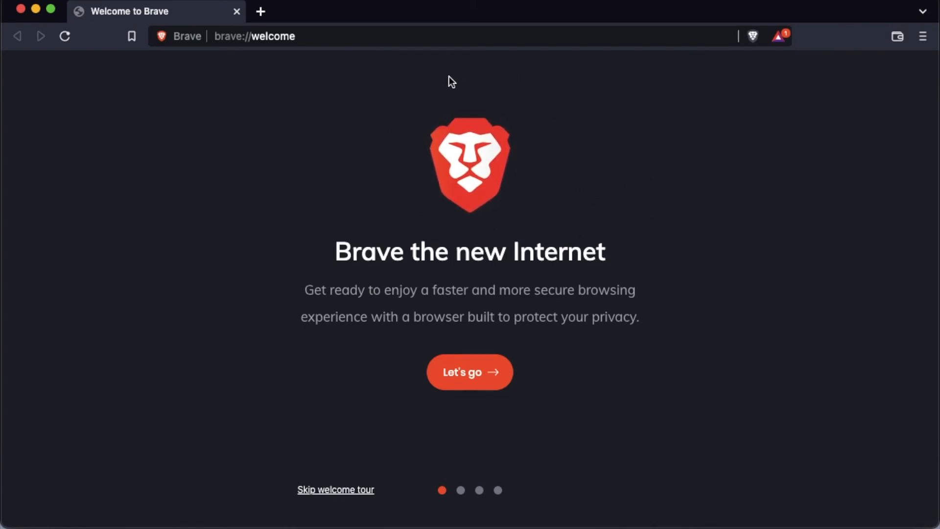
mouse_move(742, 207)
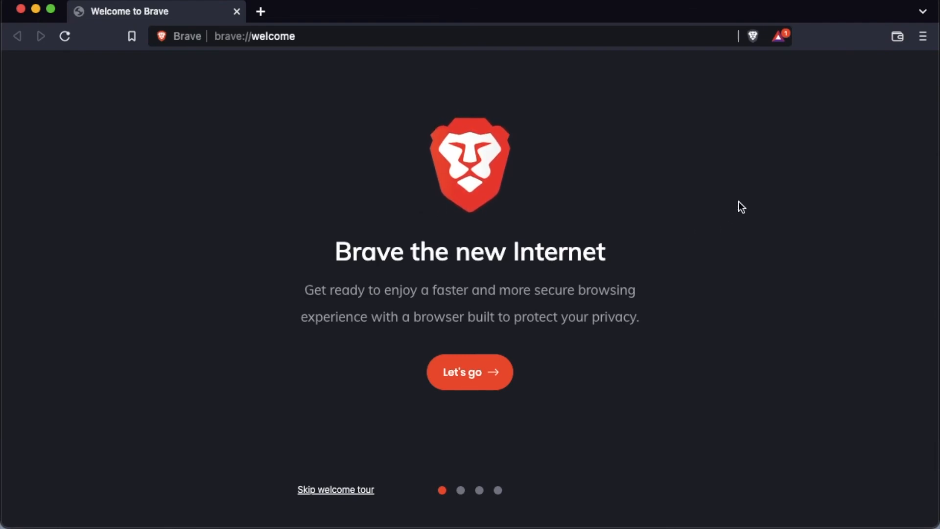
mouse_move(810, 149)
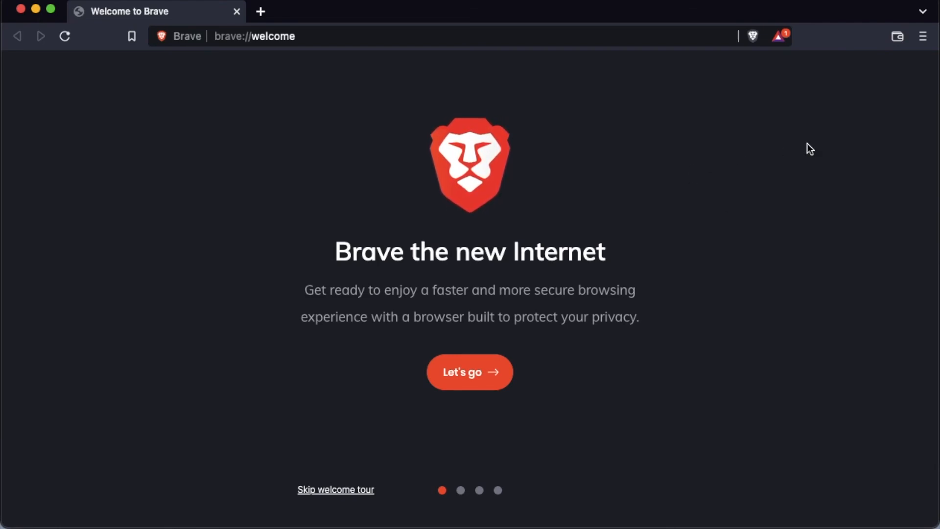
mouse_move(658, 141)
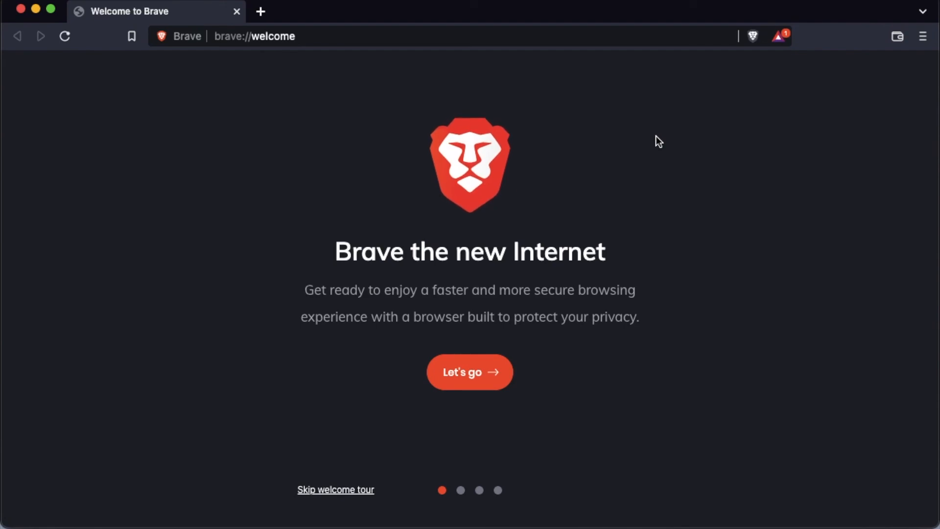
mouse_move(742, 218)
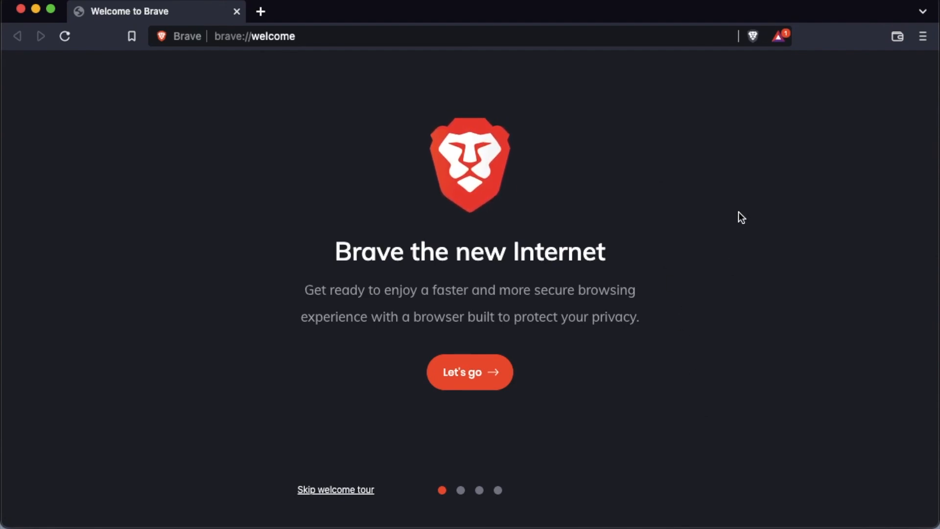
mouse_move(394, 111)
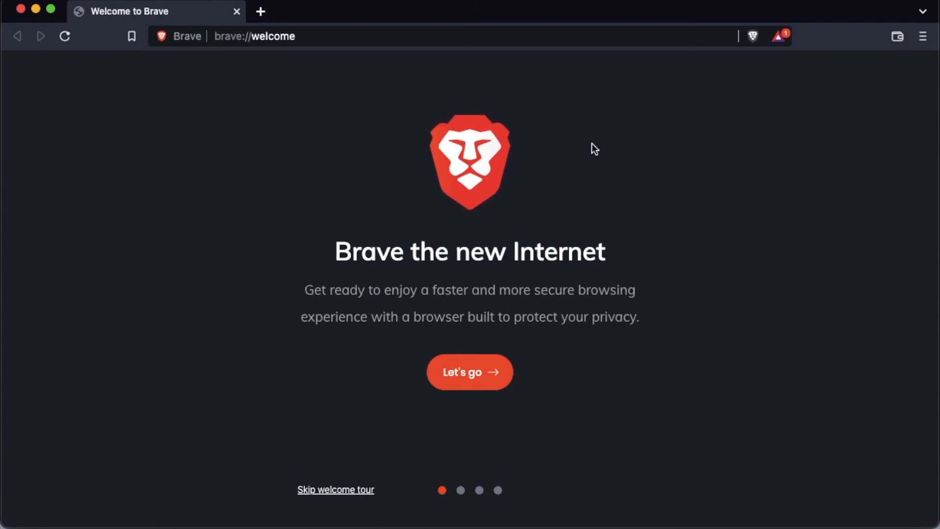
mouse_move(677, 152)
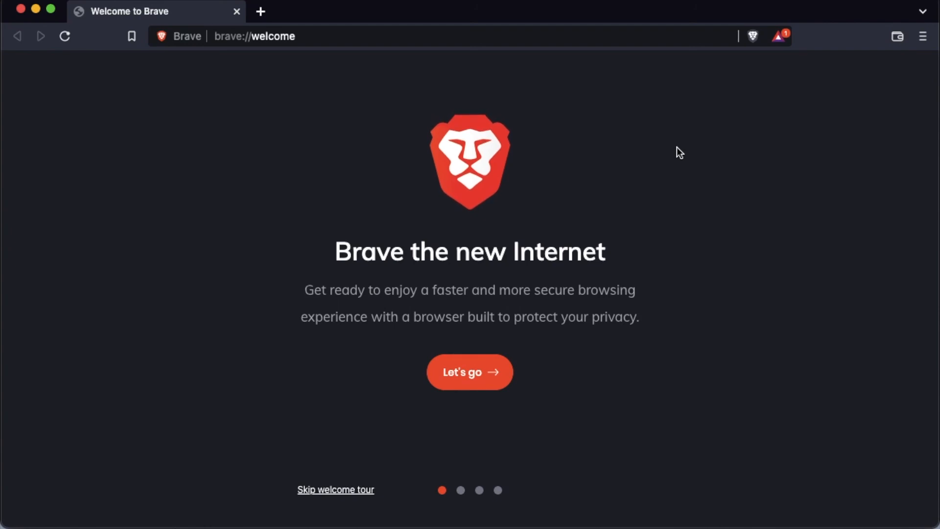
mouse_move(648, 131)
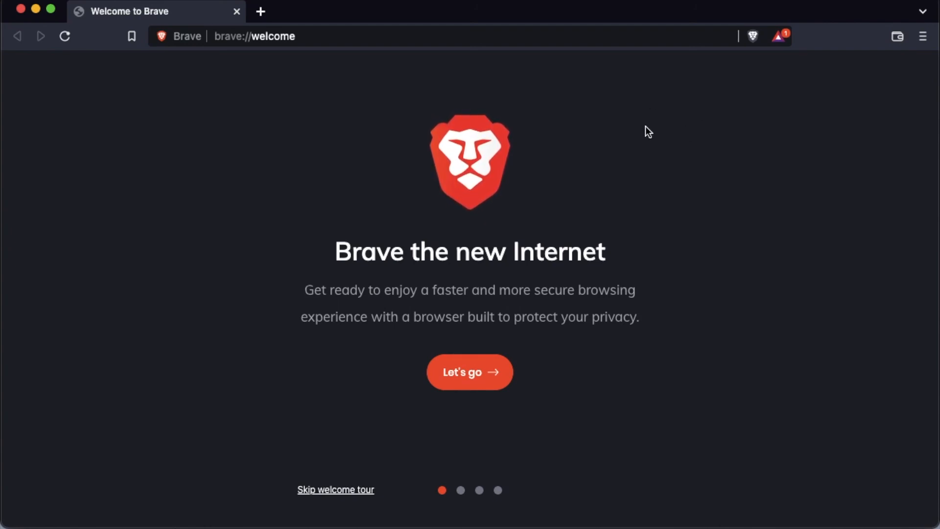